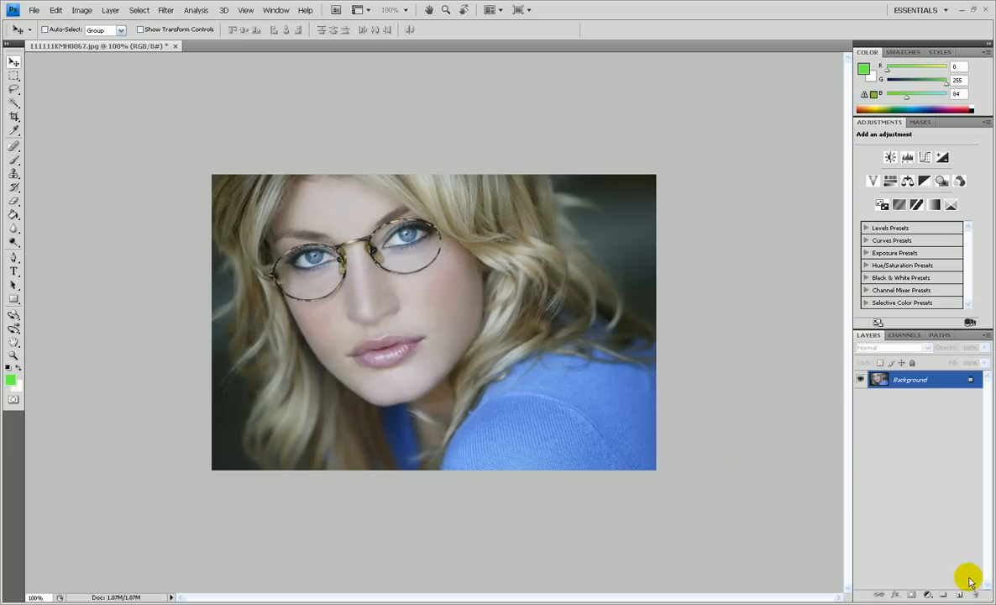
mouse_move(810, 460)
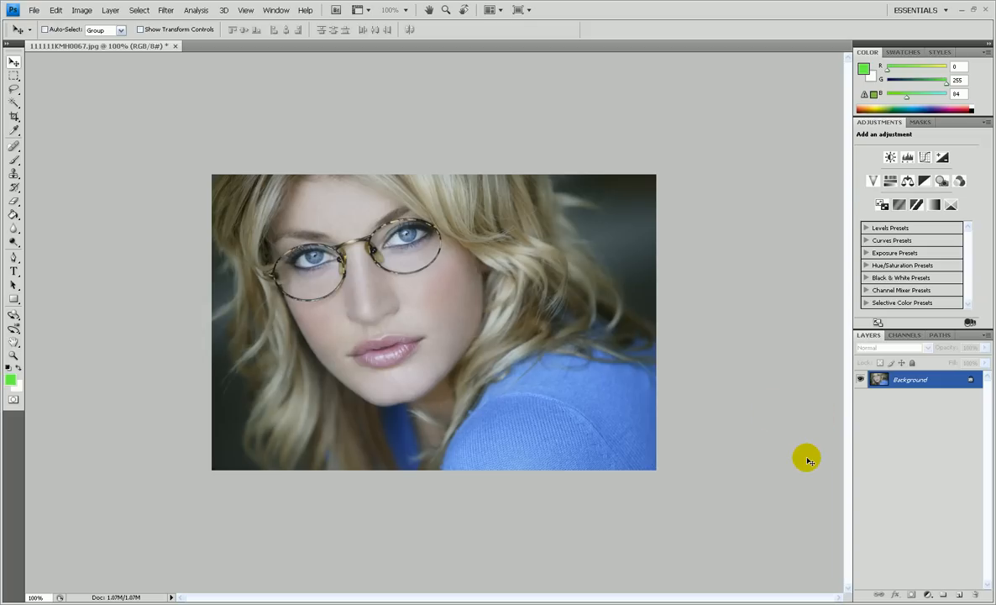
Step: Fit the portrait on screen, then zoom in closely on one of the woman's eyes
click(245, 10)
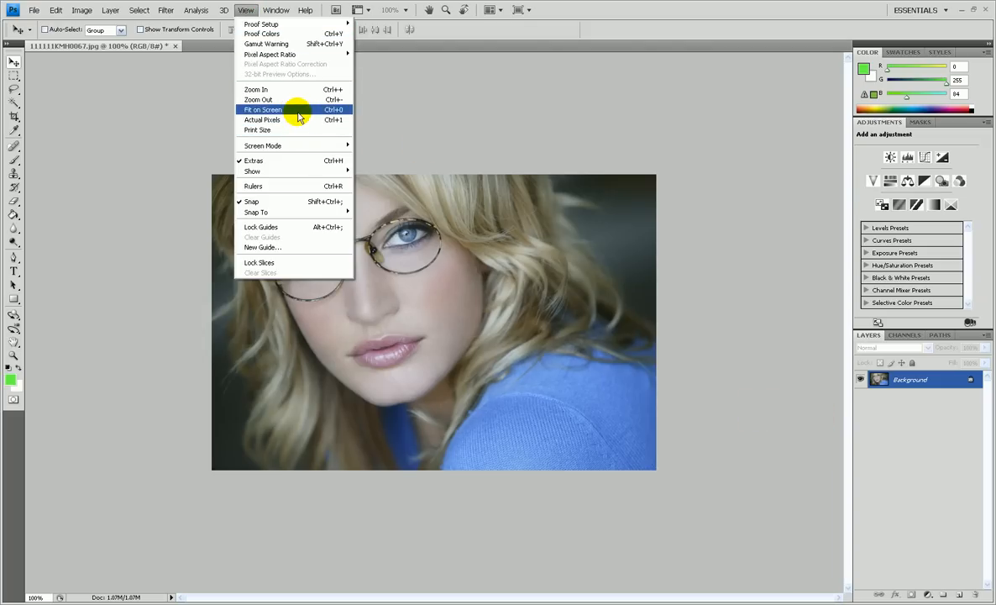
click(262, 109)
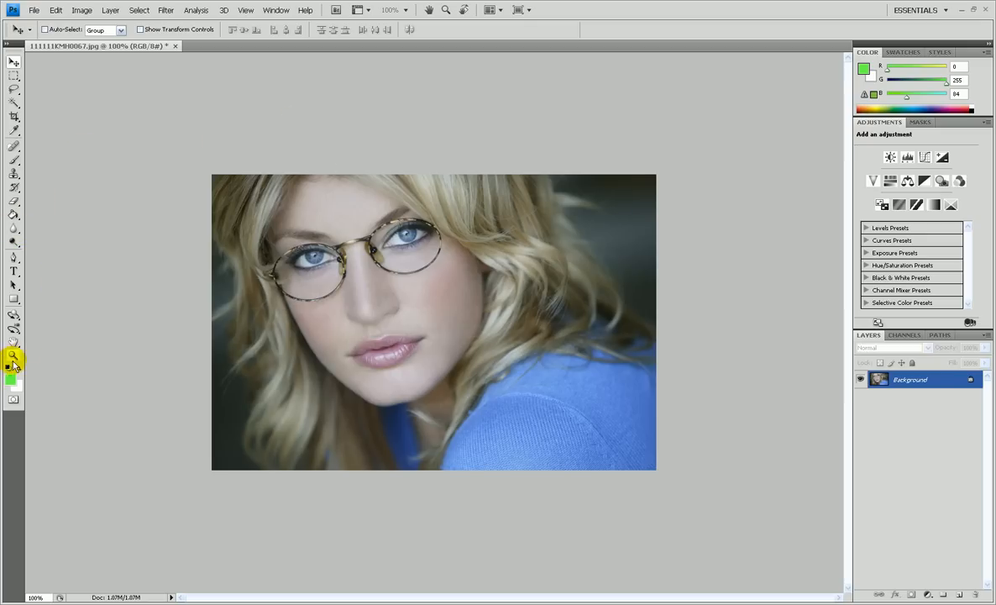
click(13, 356)
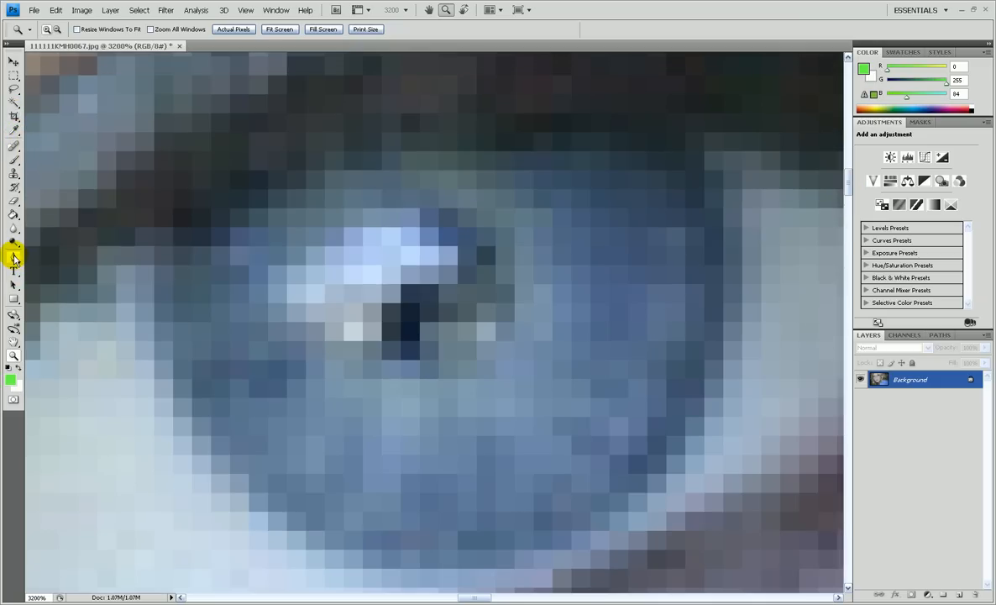
Step: Trace the iris with the Pen tool and turn the path into a selection
click(14, 257)
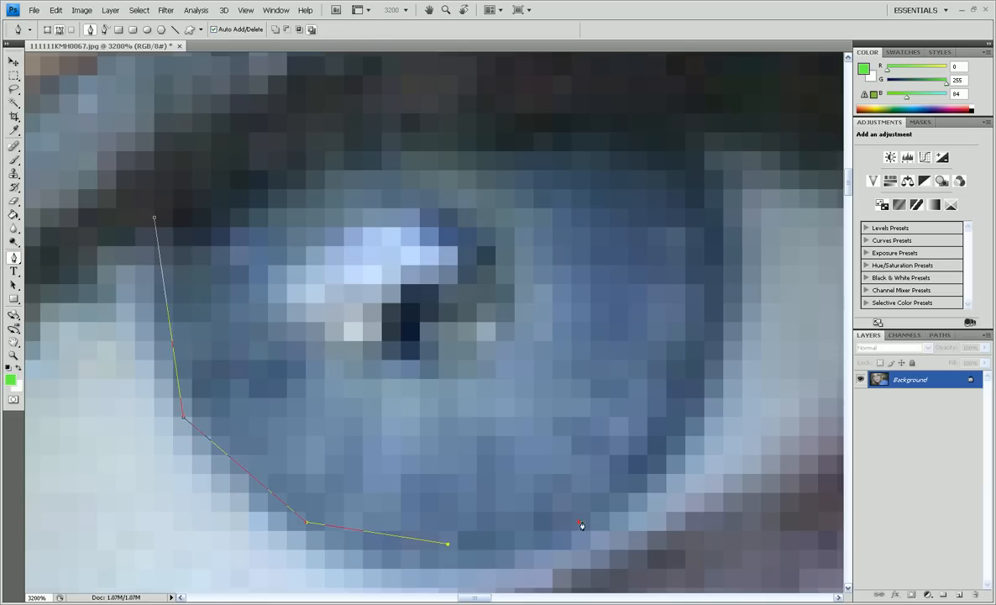
click(726, 281)
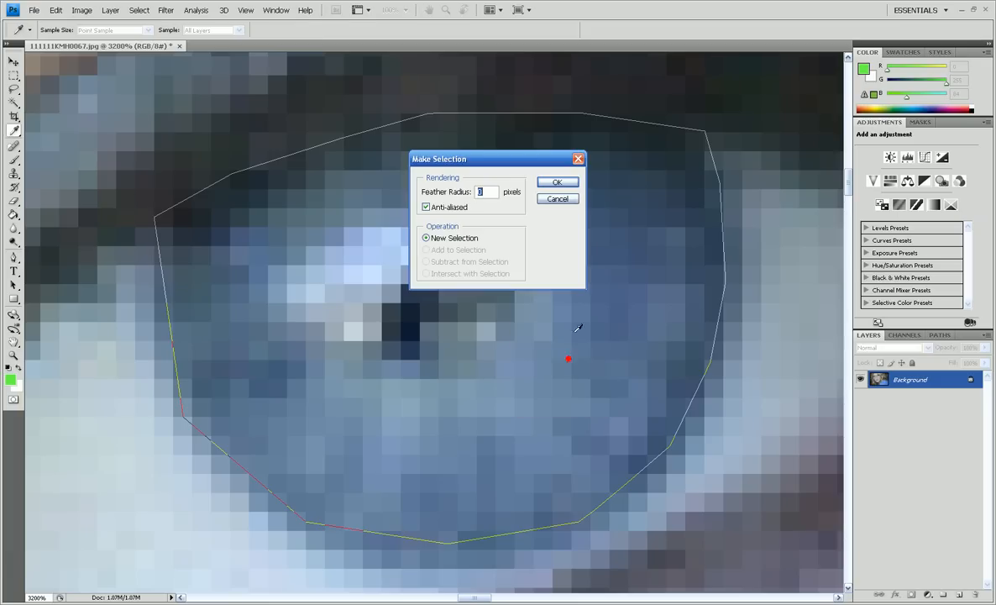
click(558, 182)
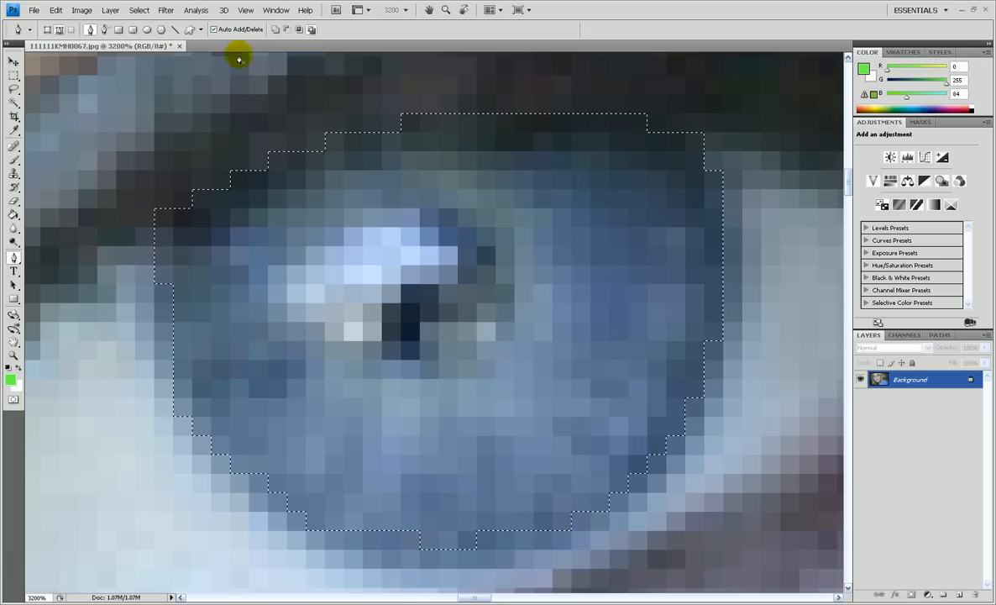
Step: Feather the iris selection via Select > Modify > Feather to soften its edge
click(110, 10)
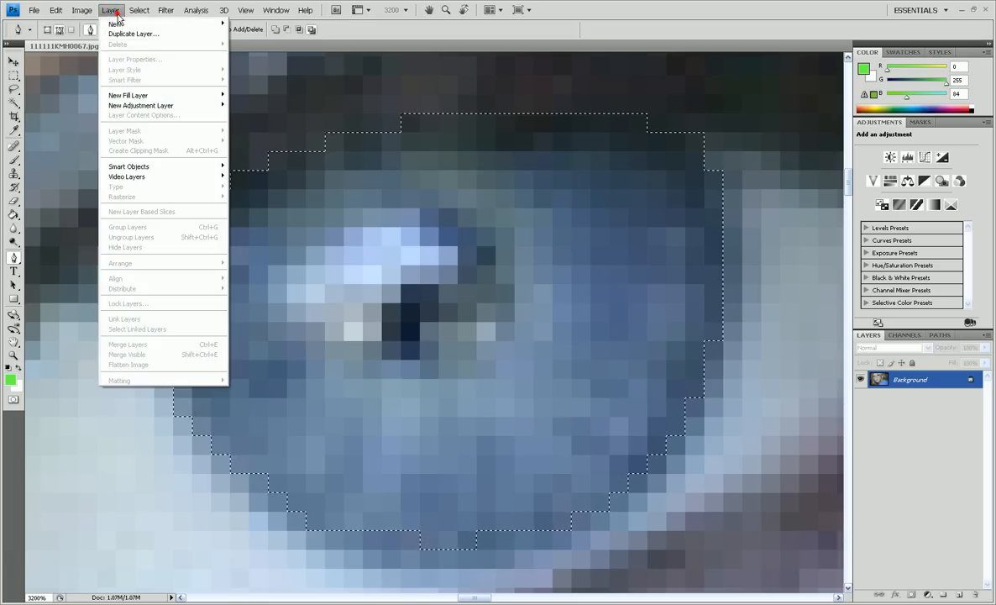
click(137, 10)
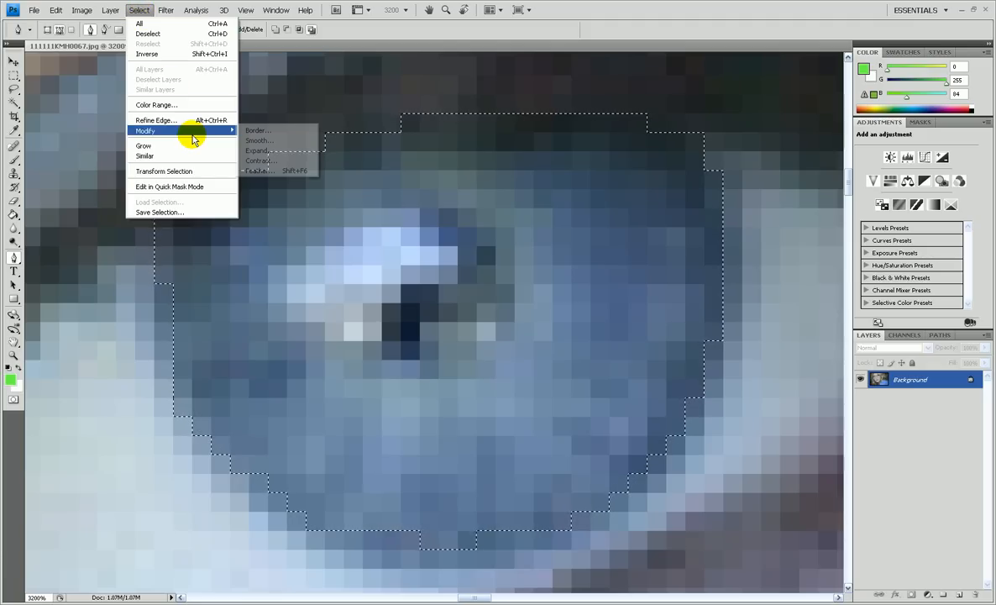
mouse_move(269, 171)
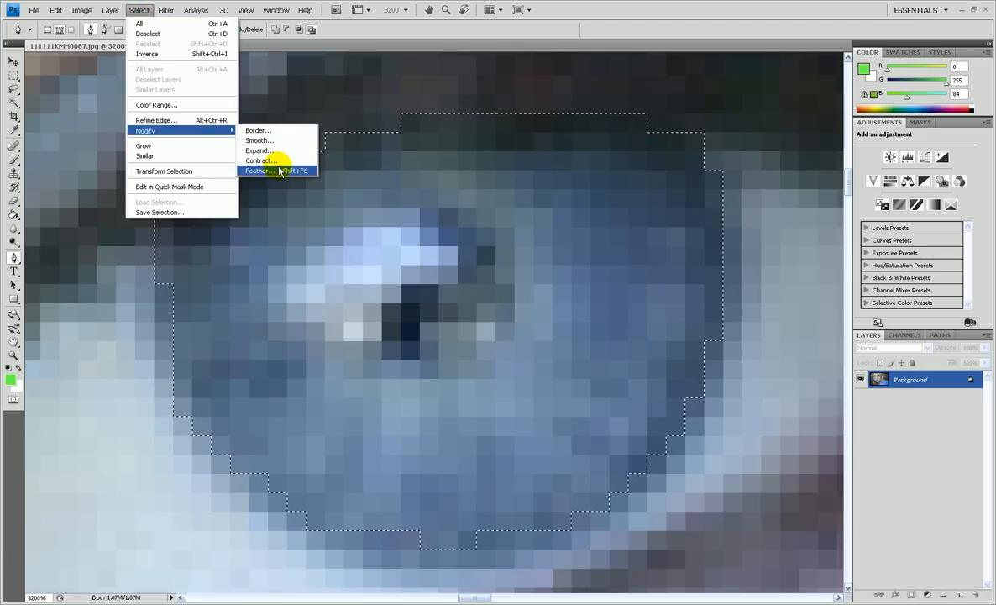
click(258, 171)
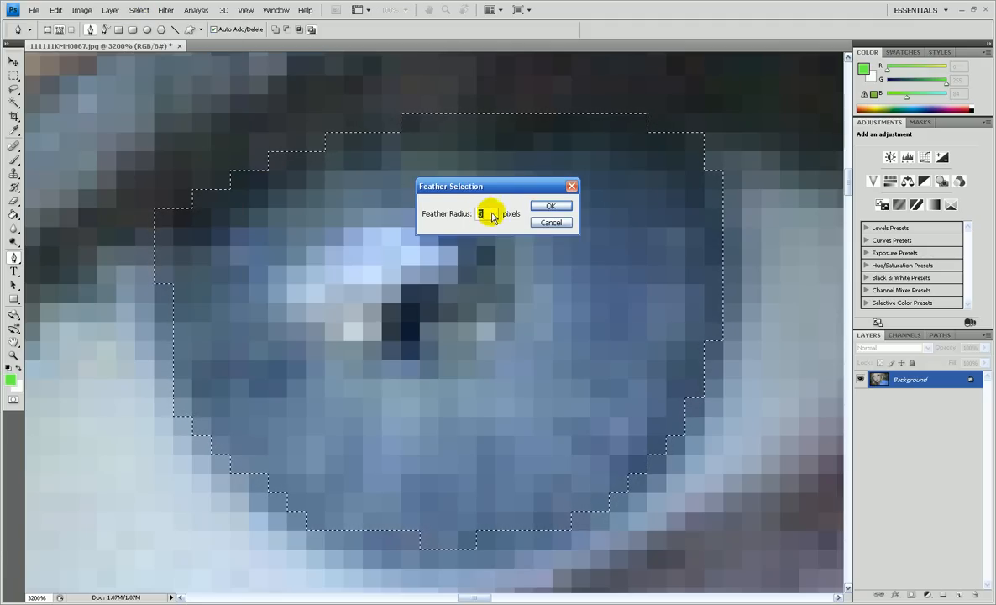
click(551, 205)
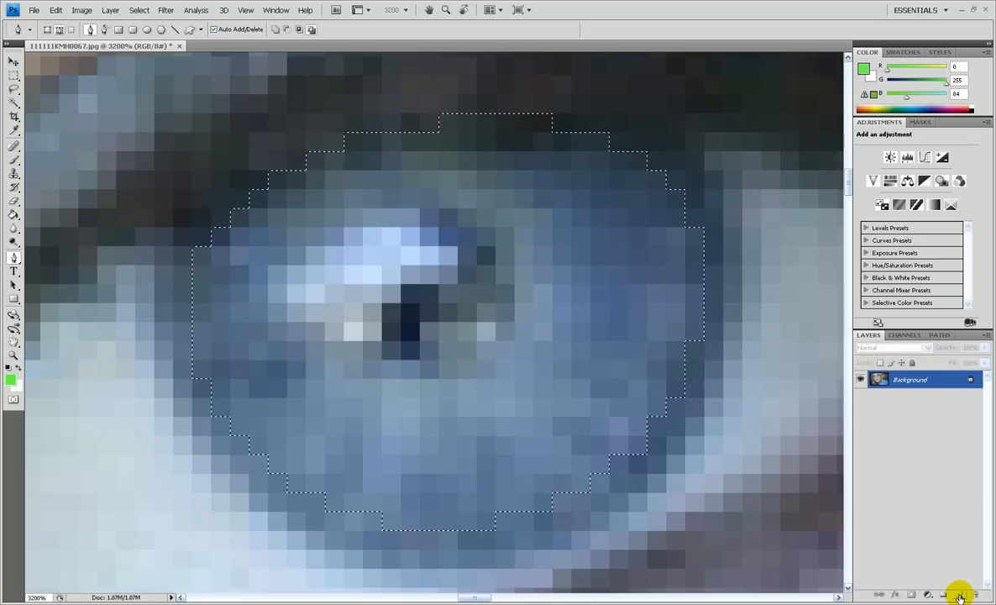
Step: Add a new layer and set a red foreground colour for the Paint Bucket fill
click(959, 594)
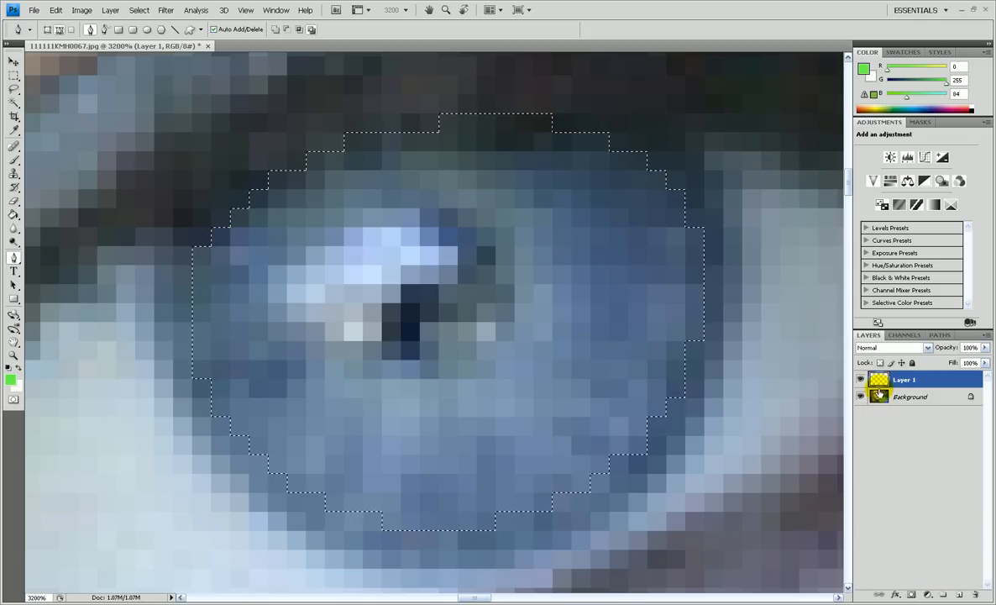
click(911, 397)
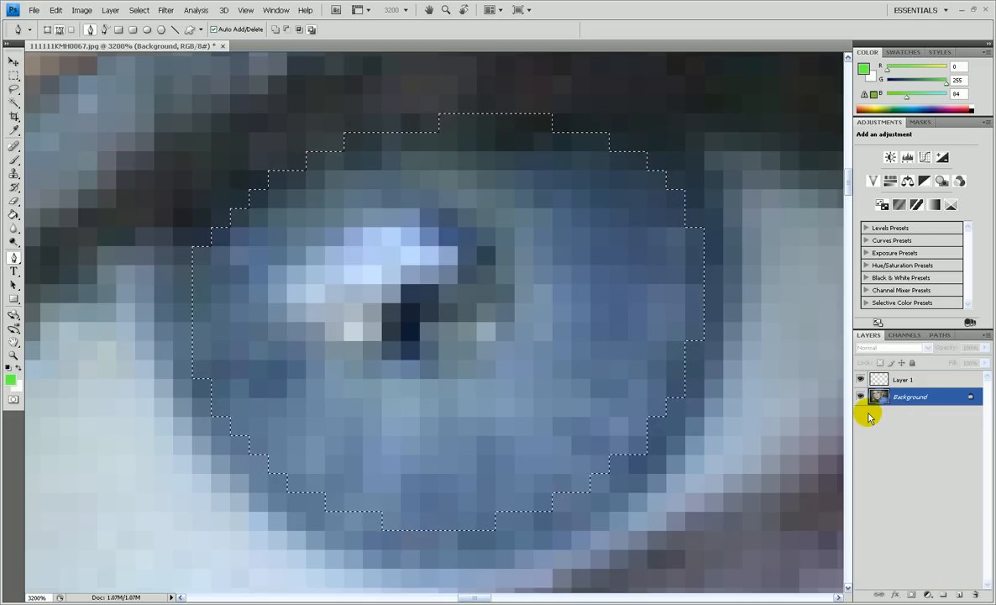
click(904, 380)
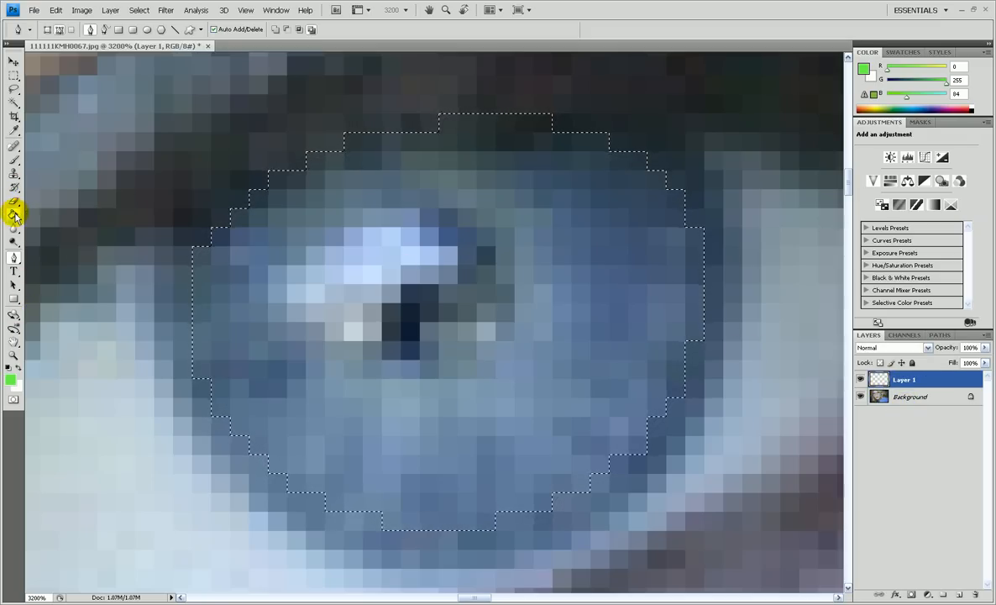
click(14, 215)
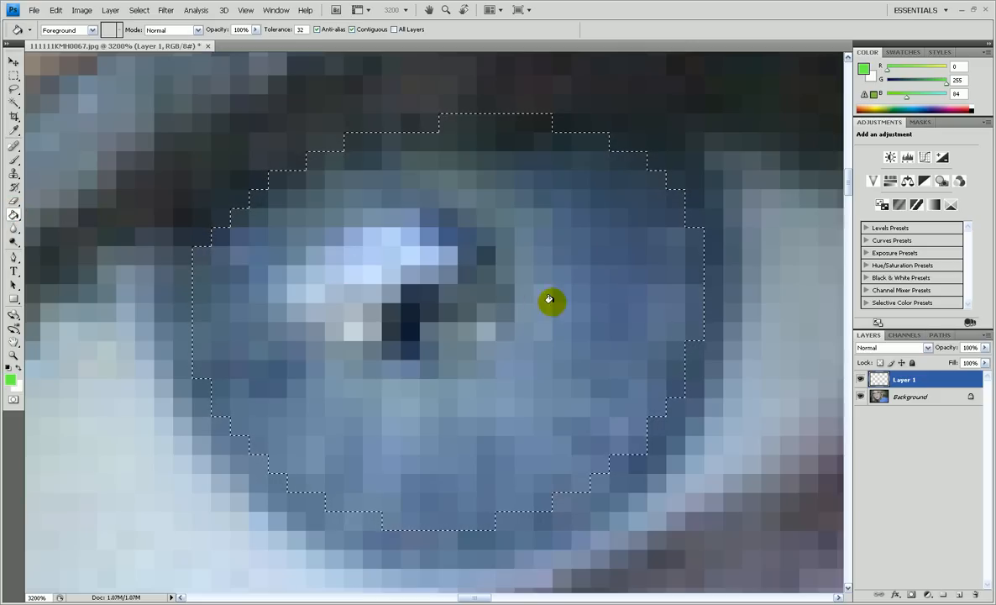
click(12, 380)
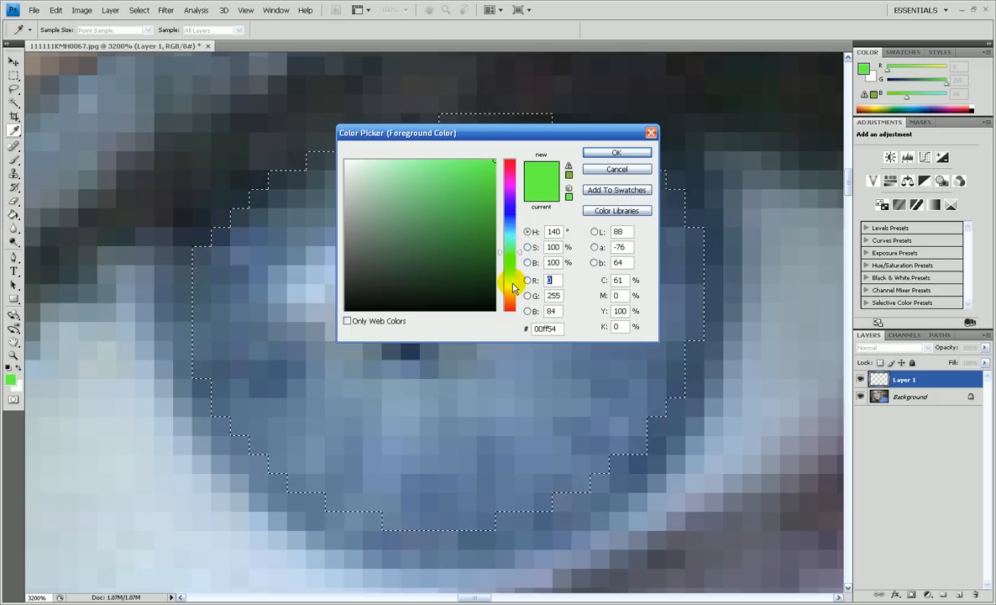
click(616, 151)
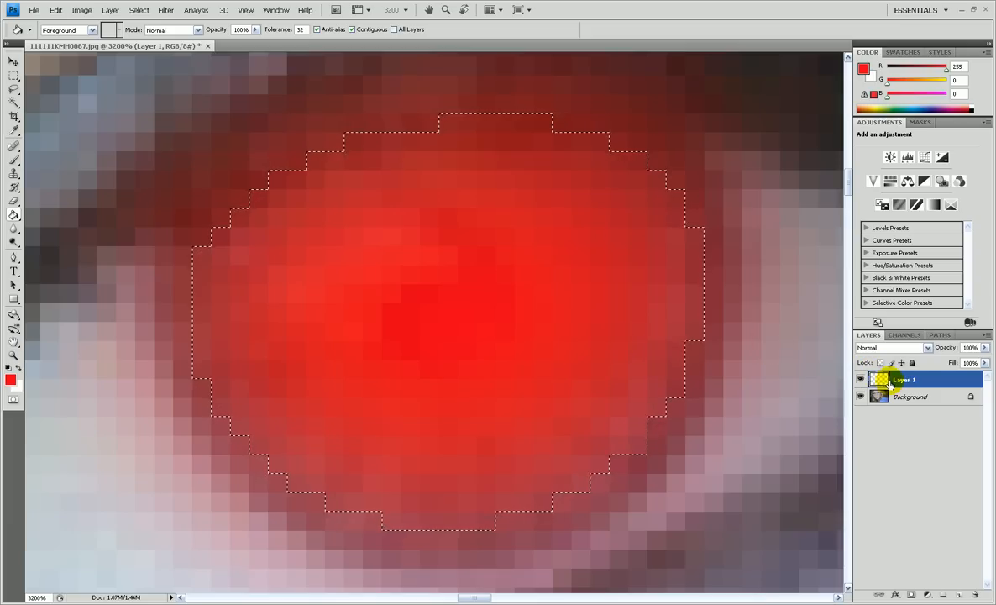
Step: Set the red Layer 1's blend mode to Color Dodge in Blending Options
right_click(880, 380)
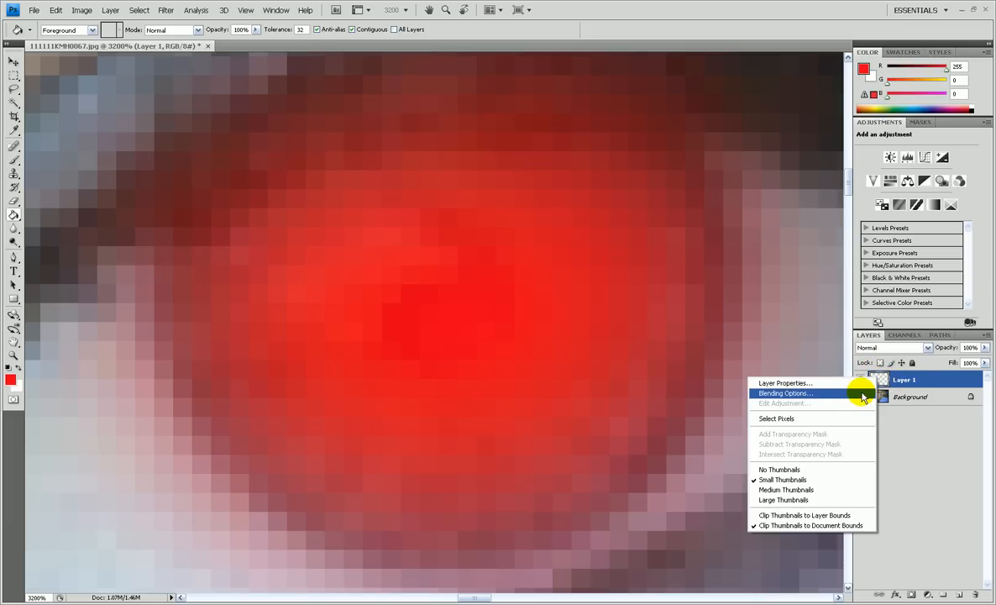
click(785, 393)
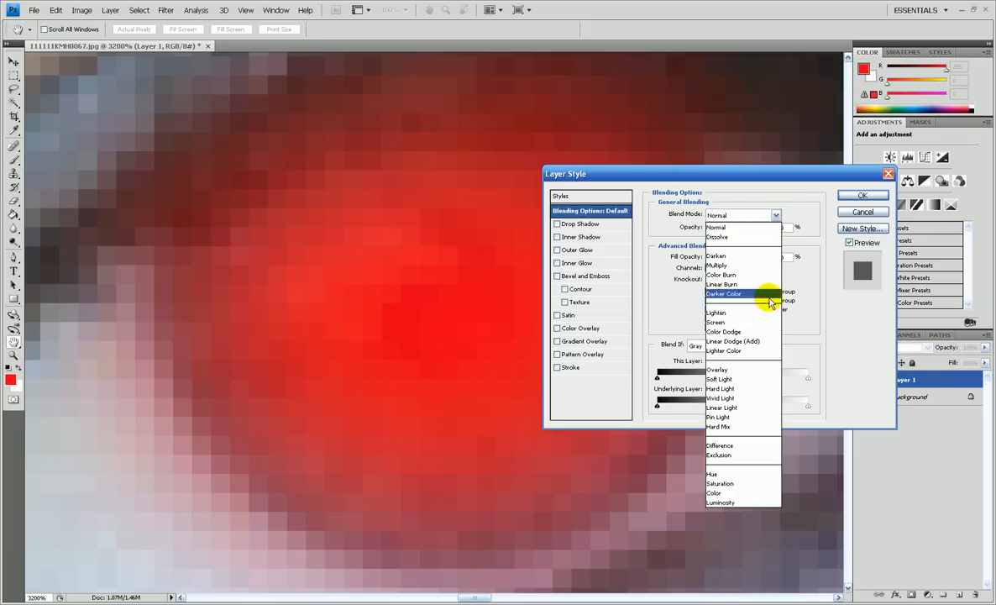
mouse_move(756, 331)
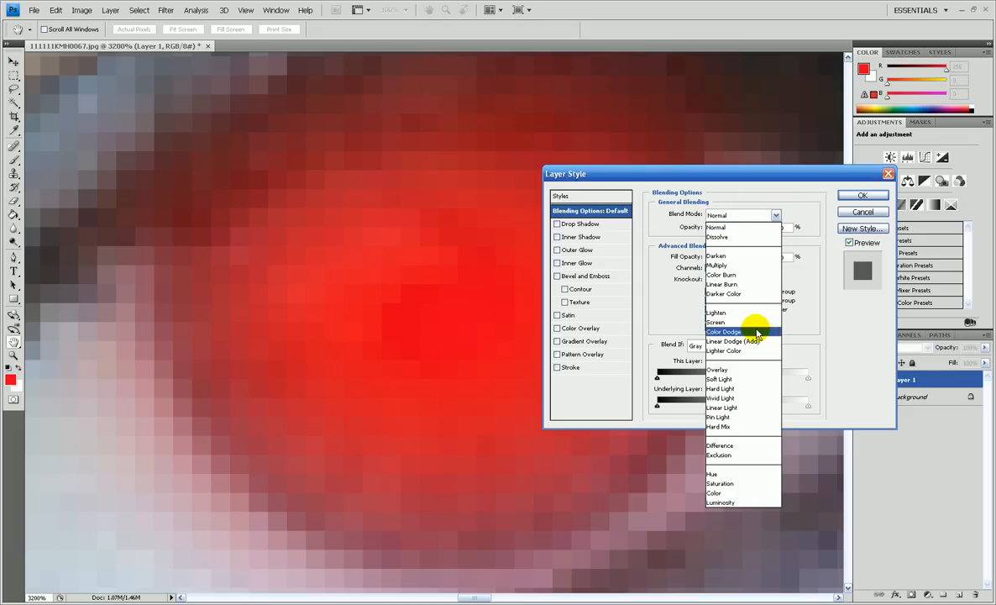
click(724, 331)
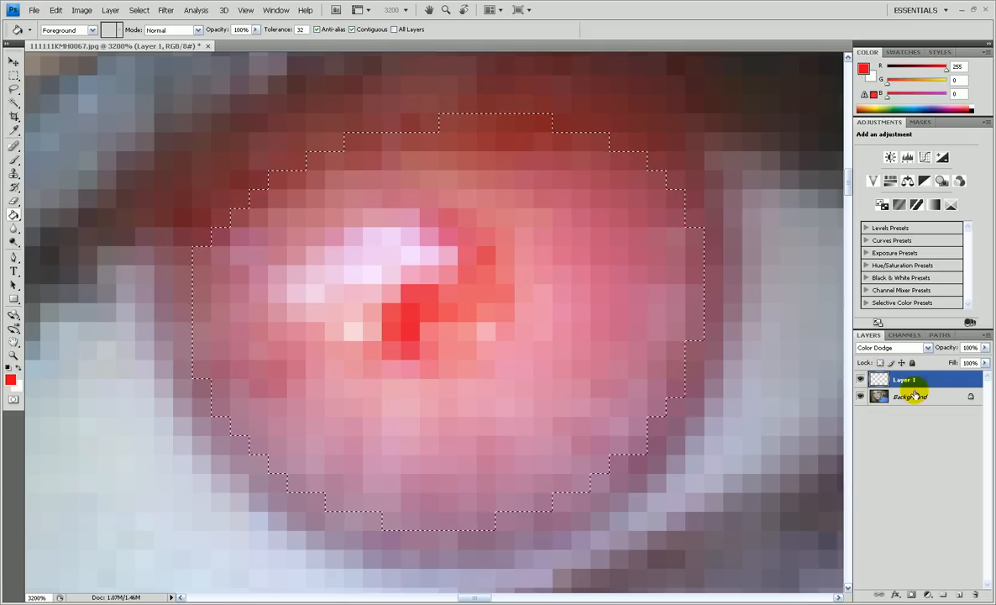
click(911, 396)
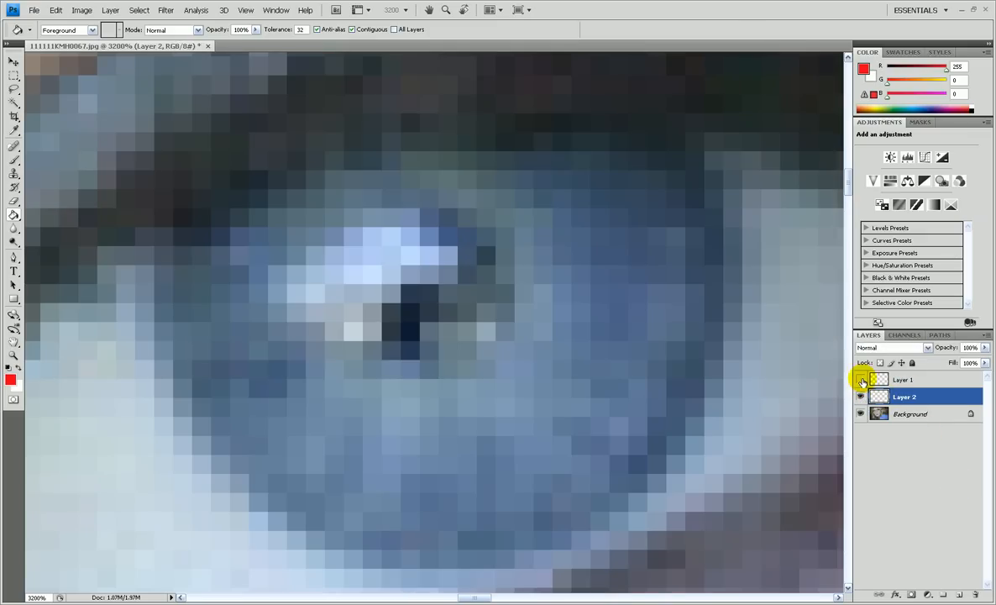
Step: Hide the Background photo layer and bring up Layer 2's options
click(860, 380)
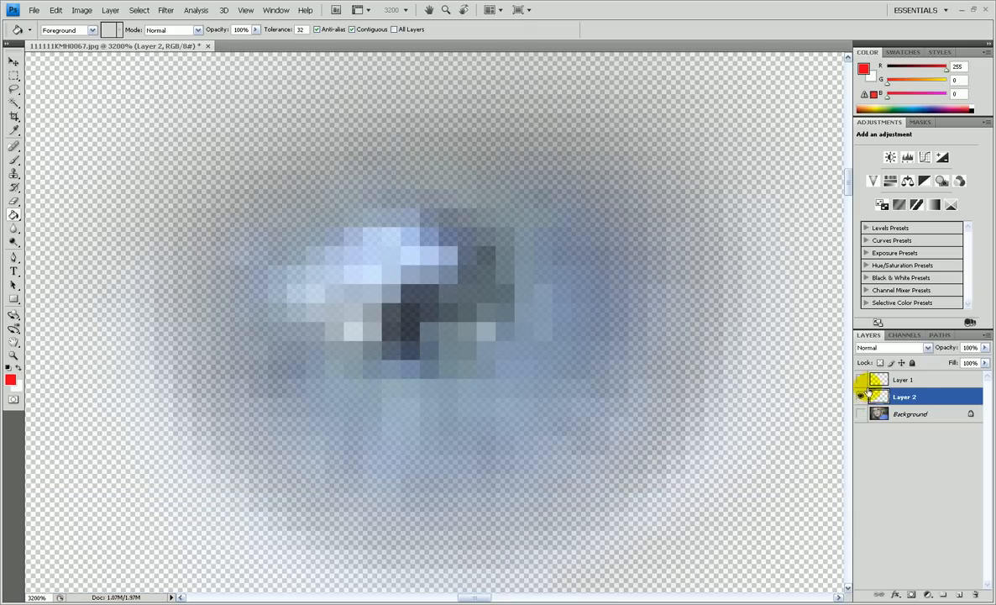
right_click(879, 397)
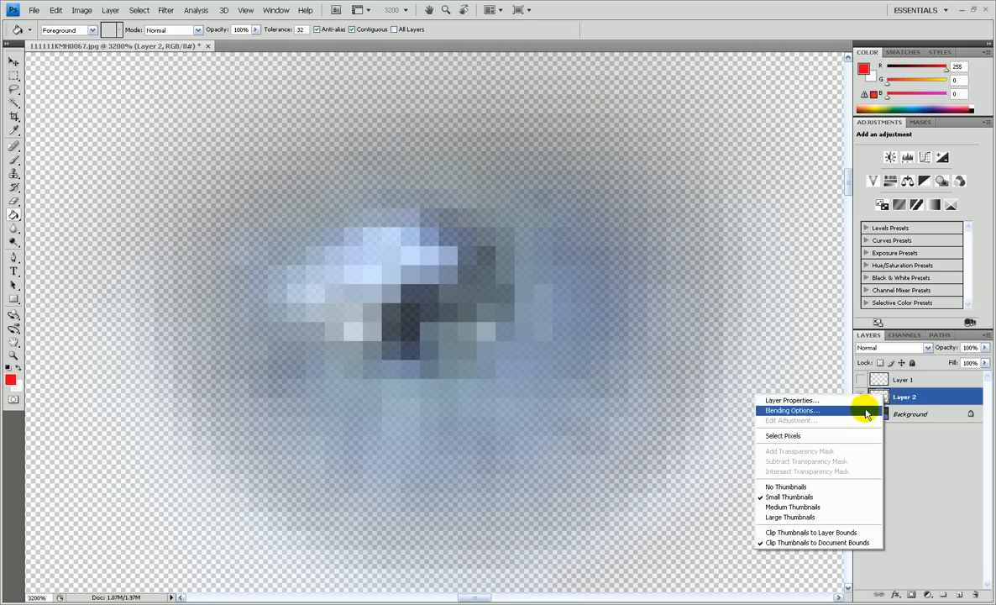
Step: Give Layer 2 a Color Overlay effect with a chosen colour and blend mode
click(790, 409)
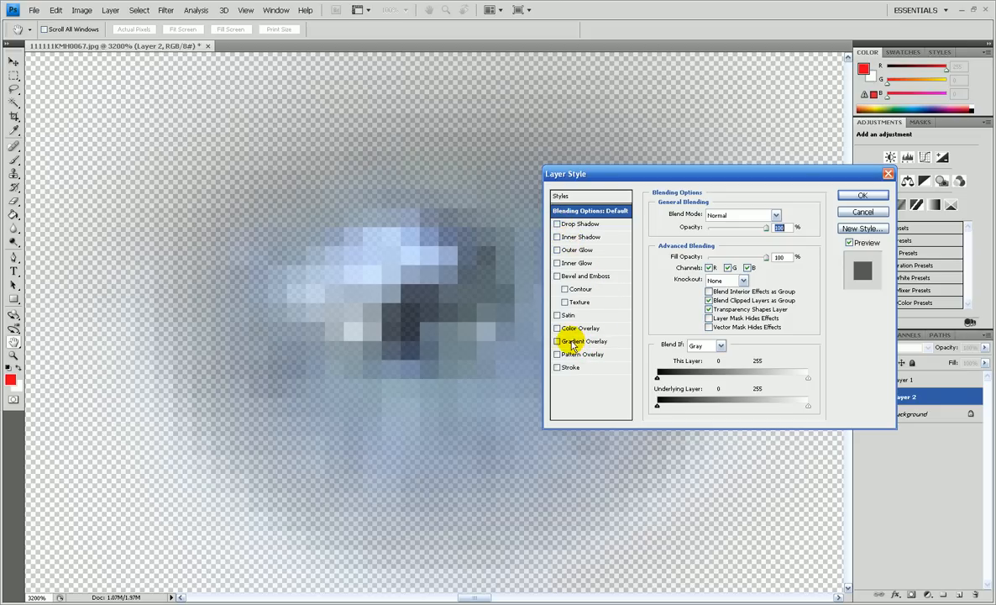
click(581, 328)
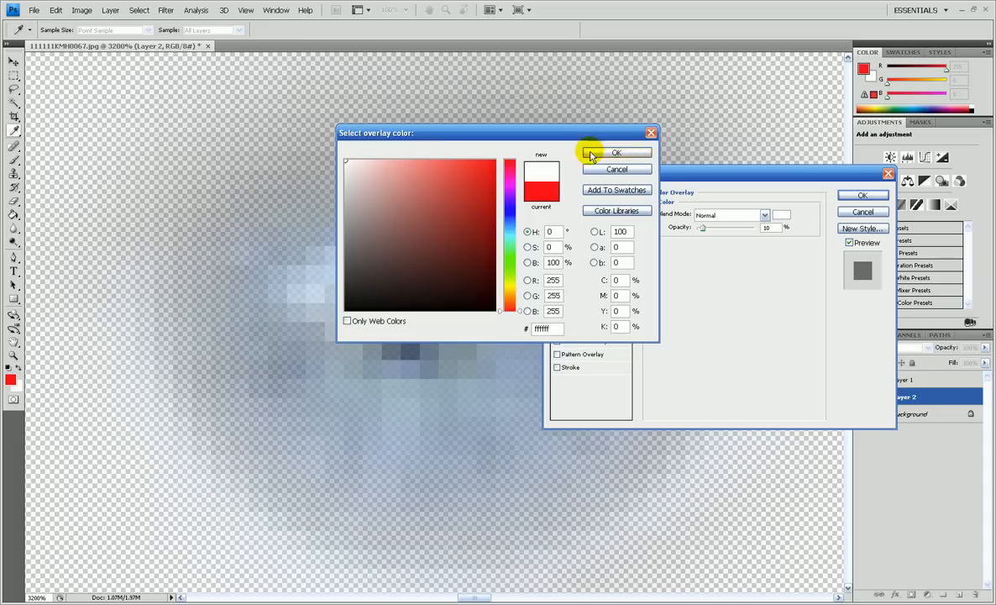
click(616, 151)
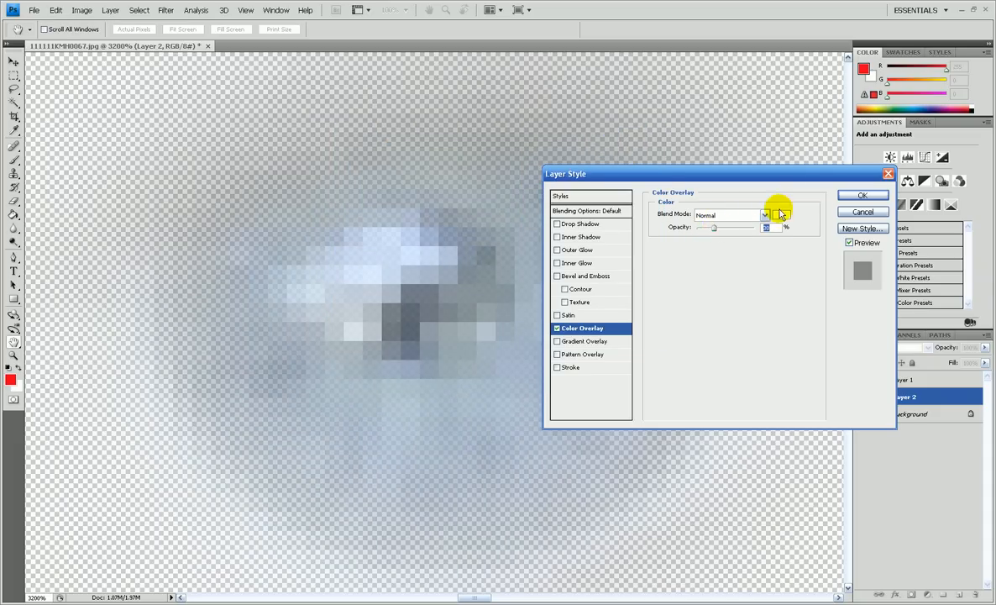
click(864, 195)
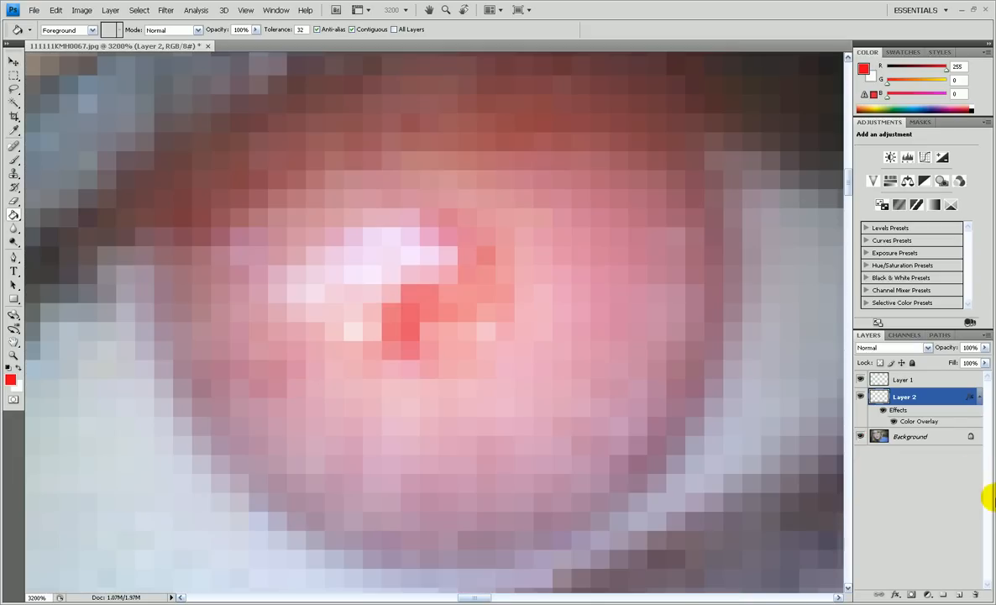
Step: Fit the whole portrait on screen and toggle the Background layer's visibility
click(245, 10)
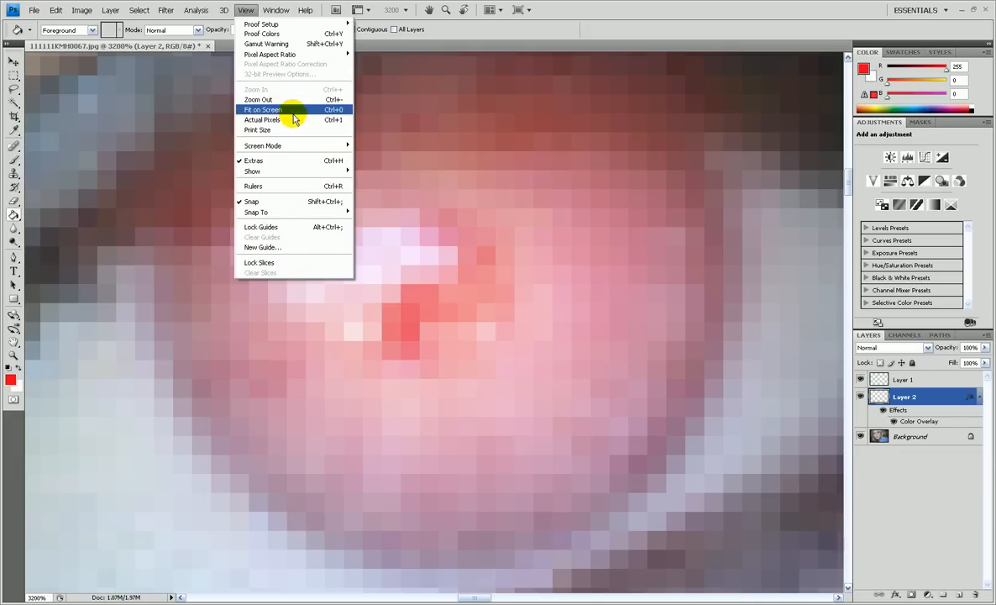
click(264, 109)
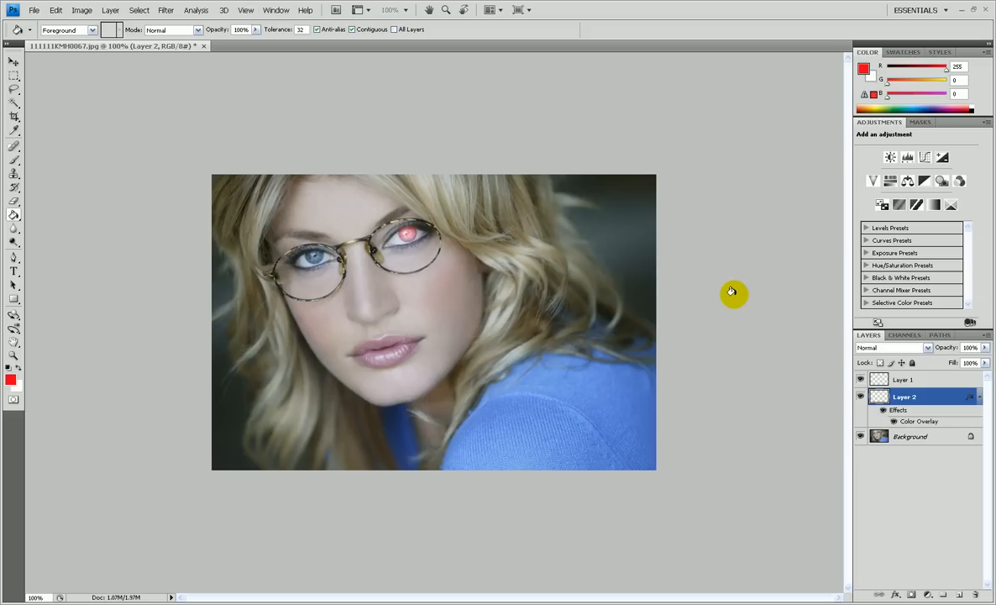
click(860, 396)
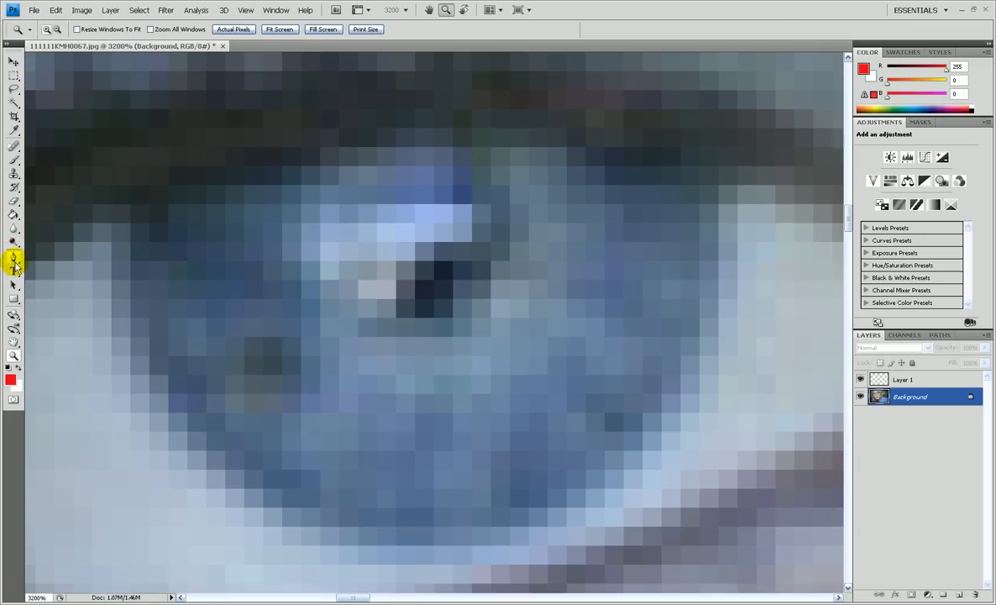
Step: Trace the still-blue iris with the Pen tool and make it a selection
click(13, 261)
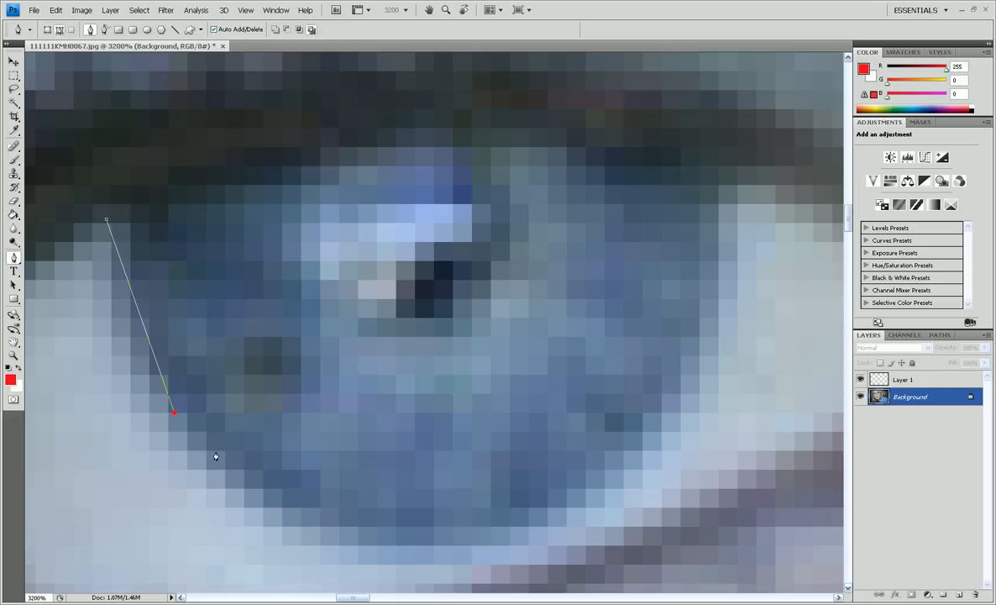
click(702, 252)
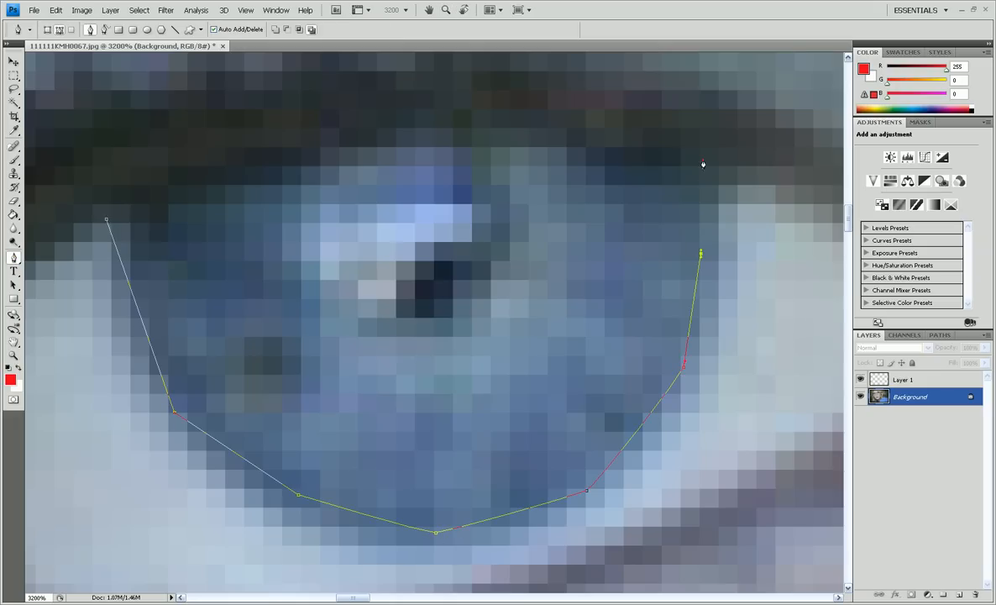
click(389, 114)
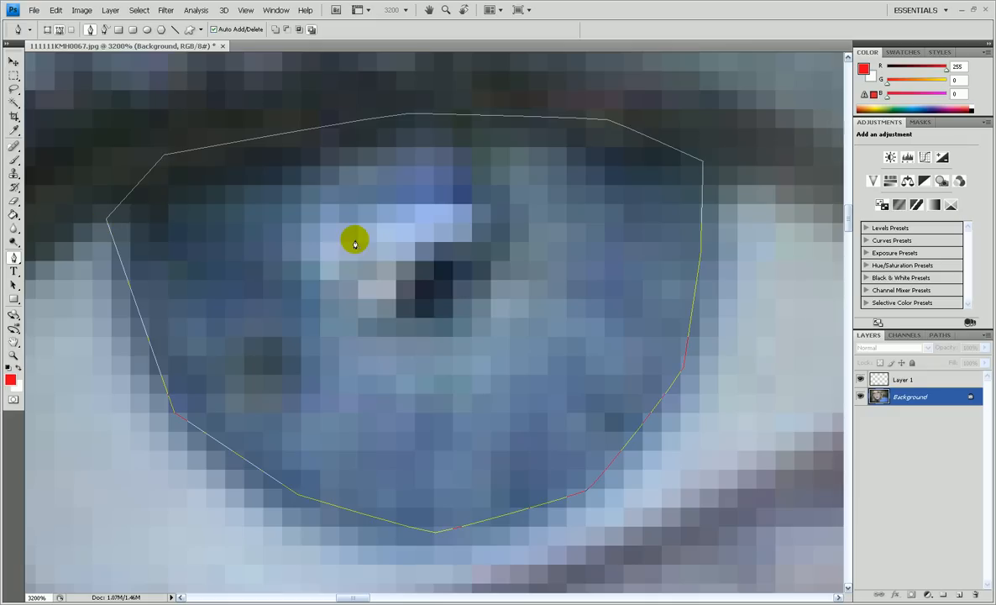
right_click(354, 239)
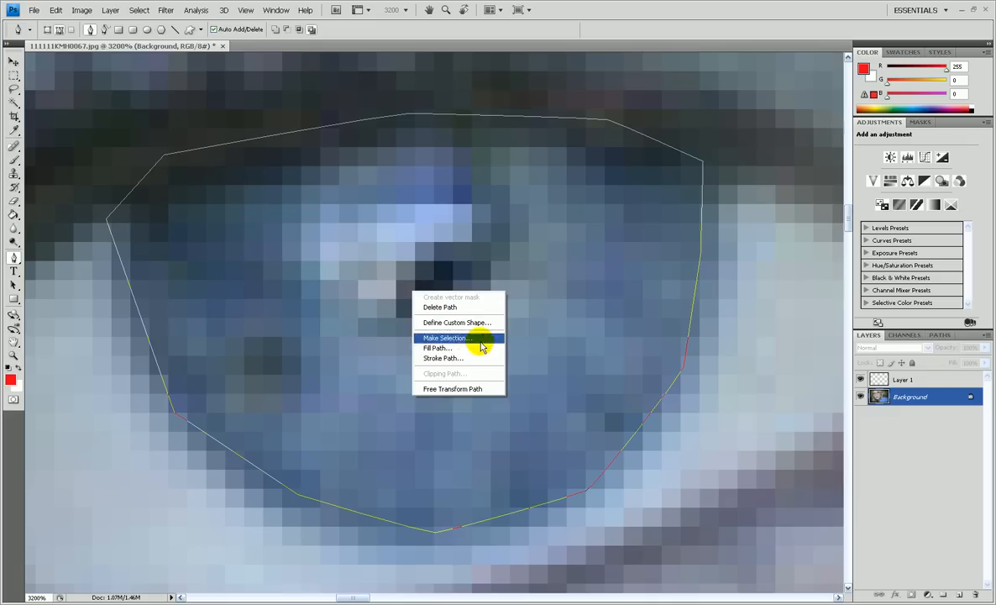
click(447, 338)
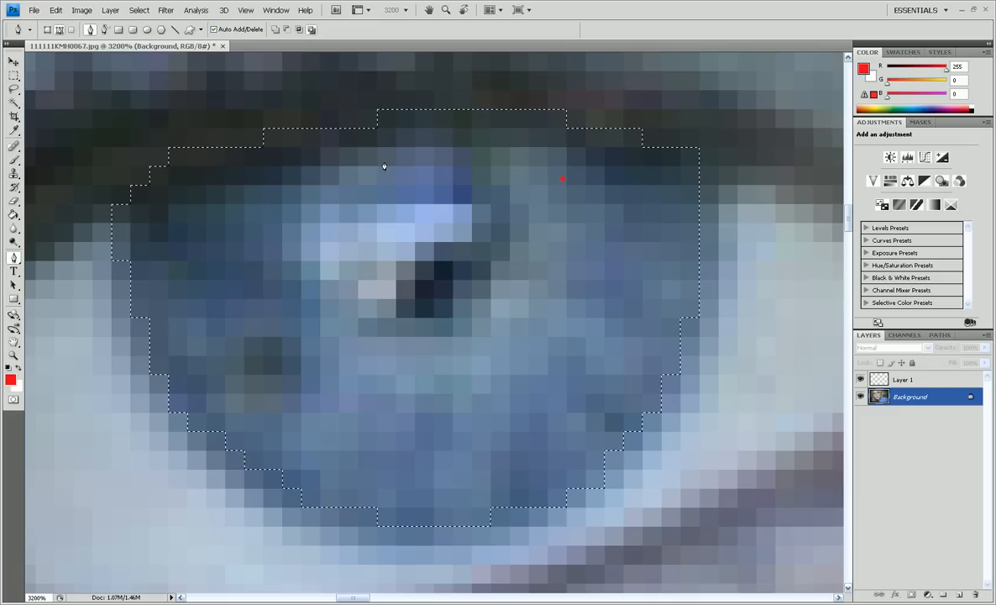
Step: Feather the iris selection with a 2 pixel radius
click(138, 10)
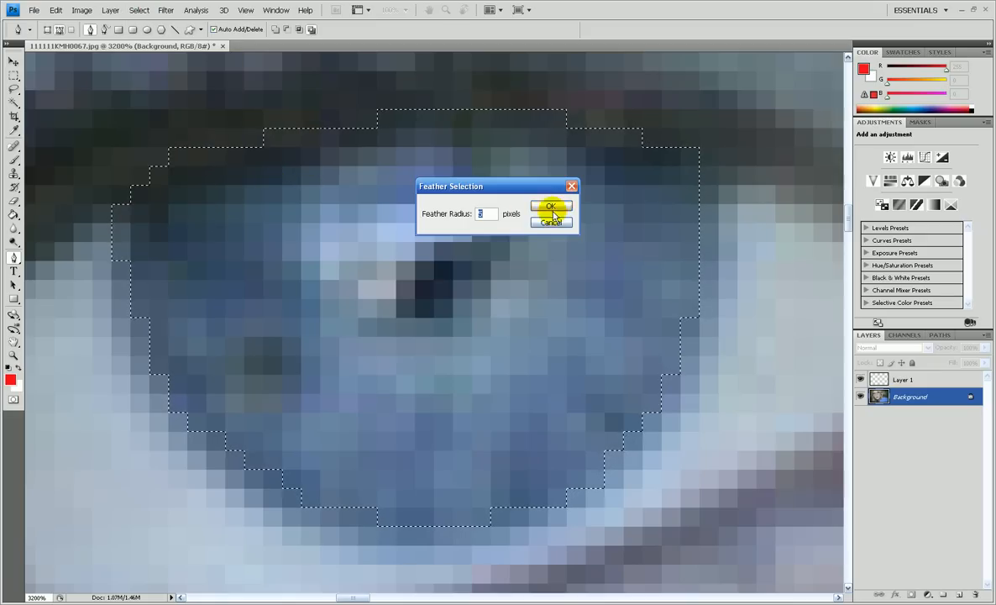
click(551, 207)
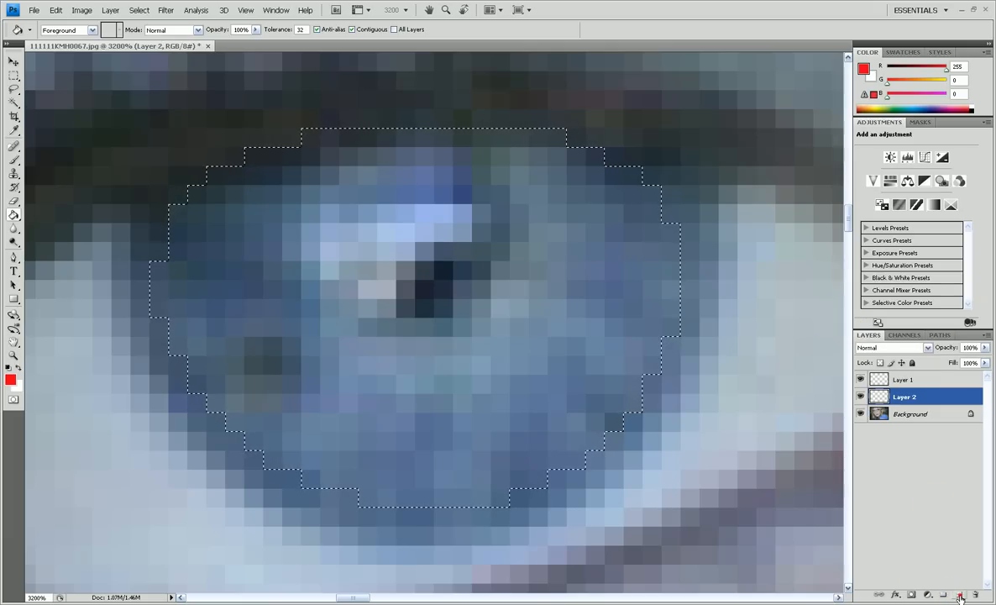
Step: Fill the second iris red, blend its layer in Color Dodge, and fit the portrait on screen
click(556, 366)
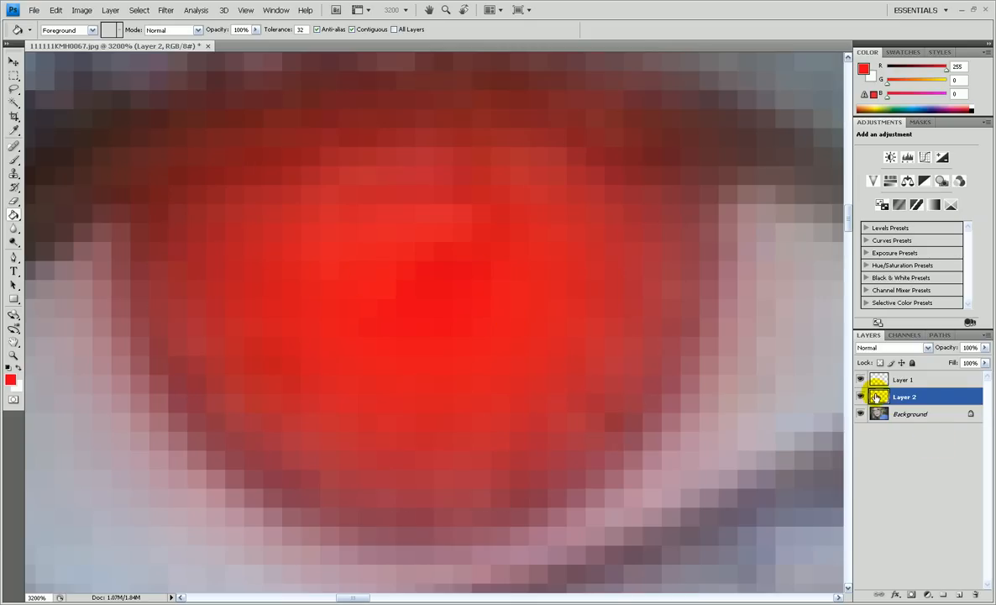
double_click(904, 396)
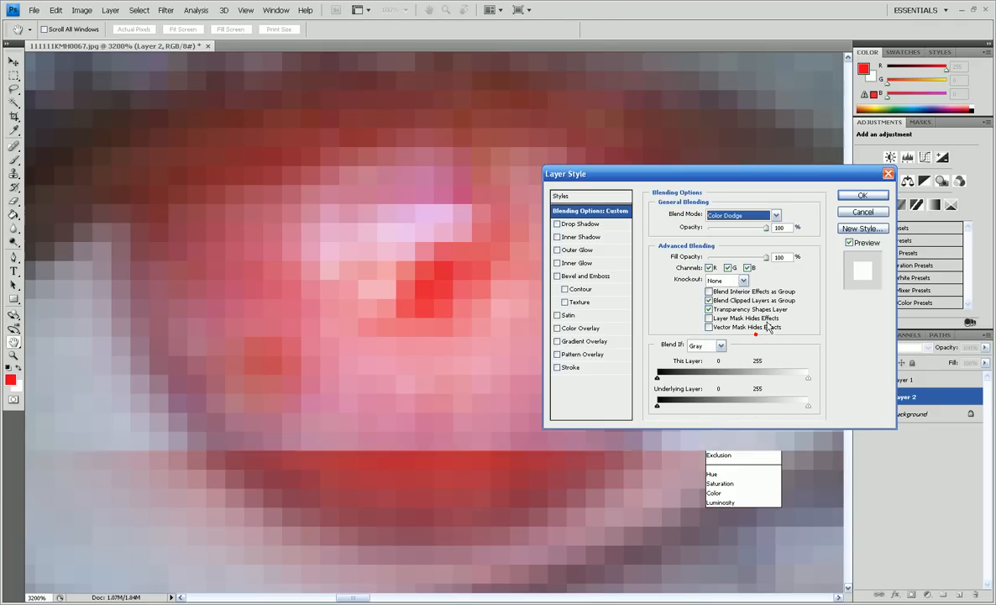
click(862, 194)
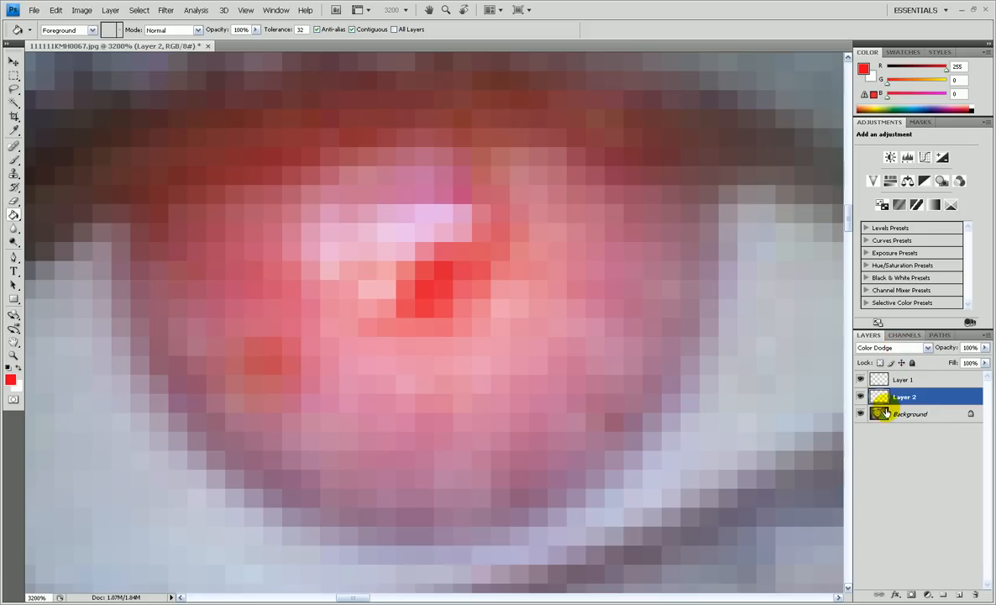
click(245, 10)
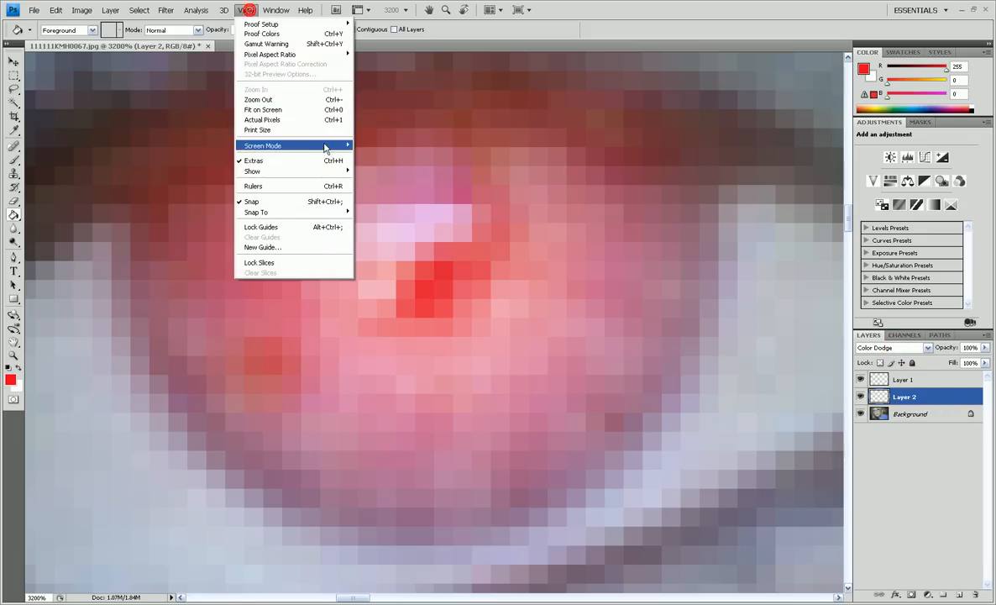
click(262, 119)
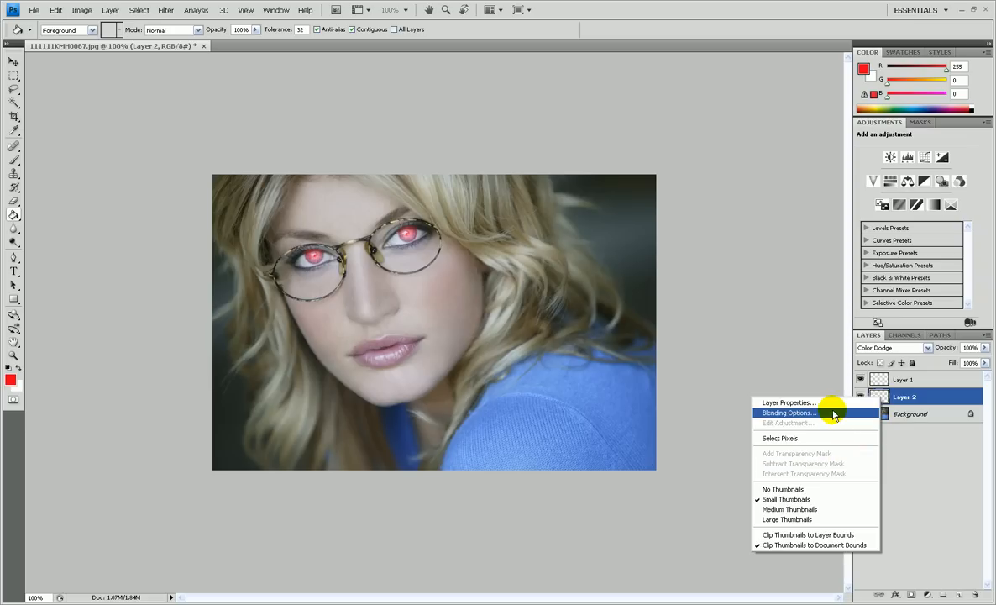
Step: Enable a Color Overlay on the tinted layer with blue 0072ff
click(788, 413)
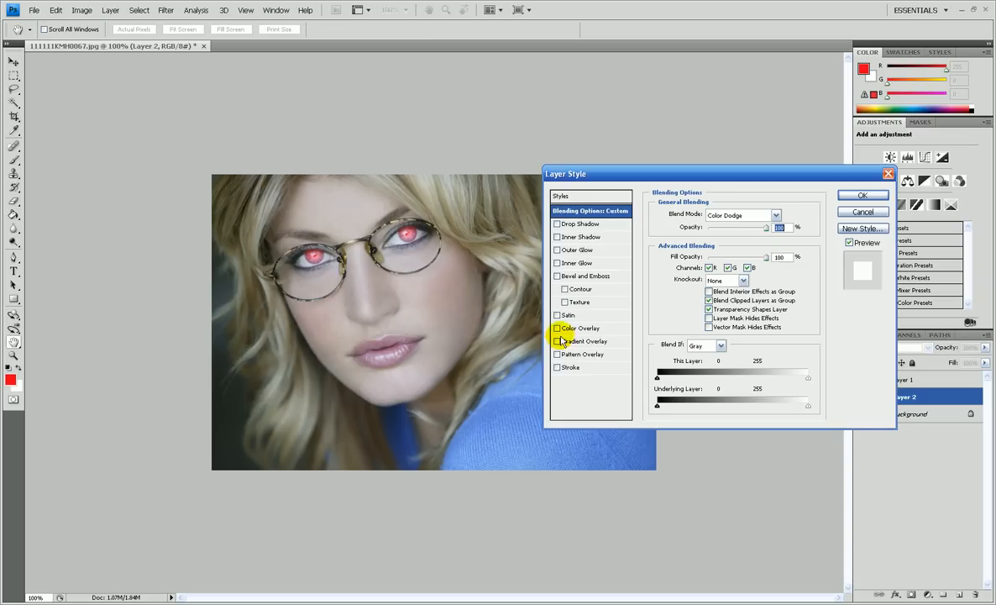
click(558, 327)
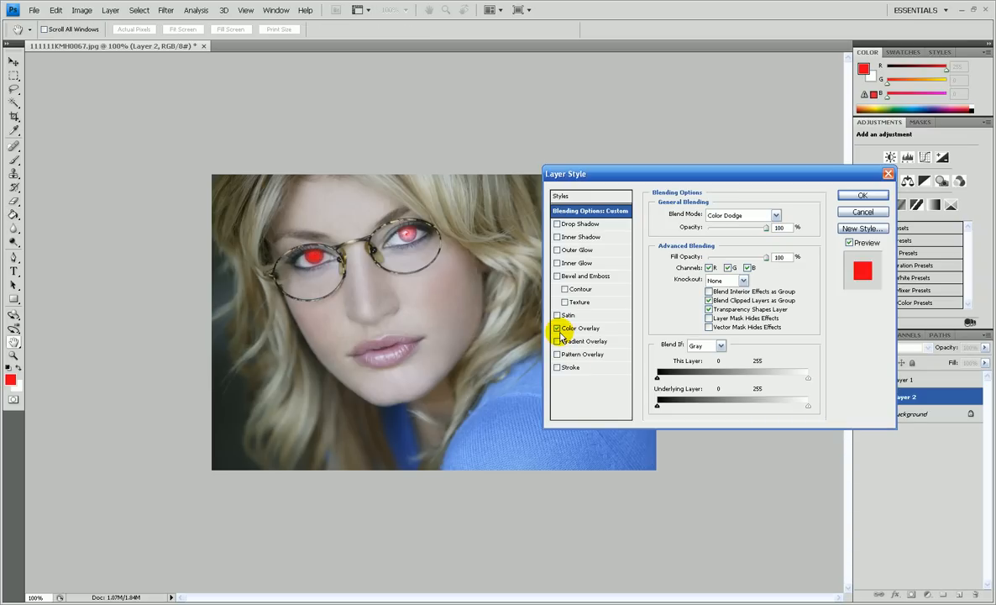
click(582, 327)
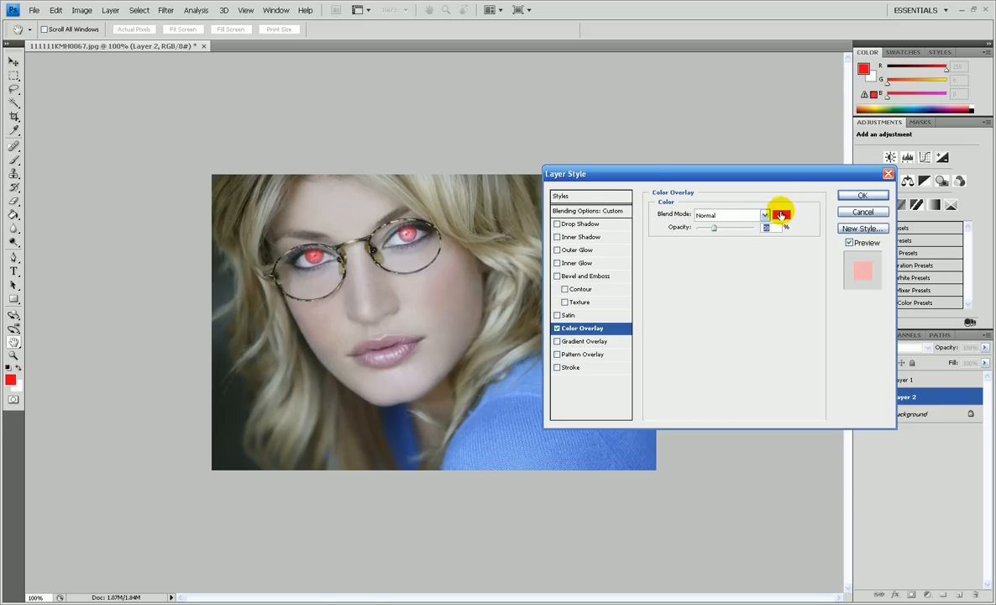
click(779, 215)
text(0072ff)
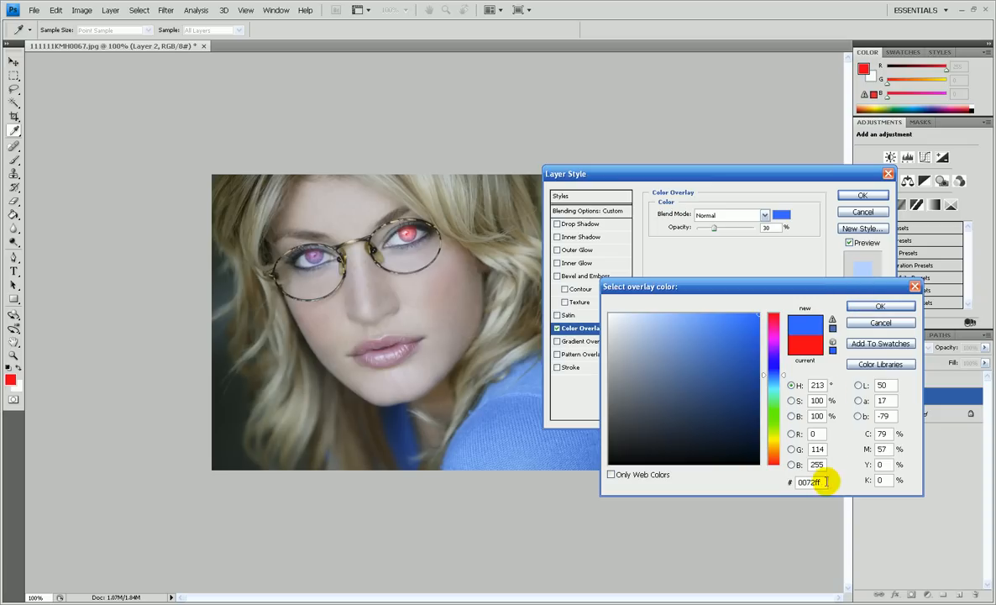
click(881, 306)
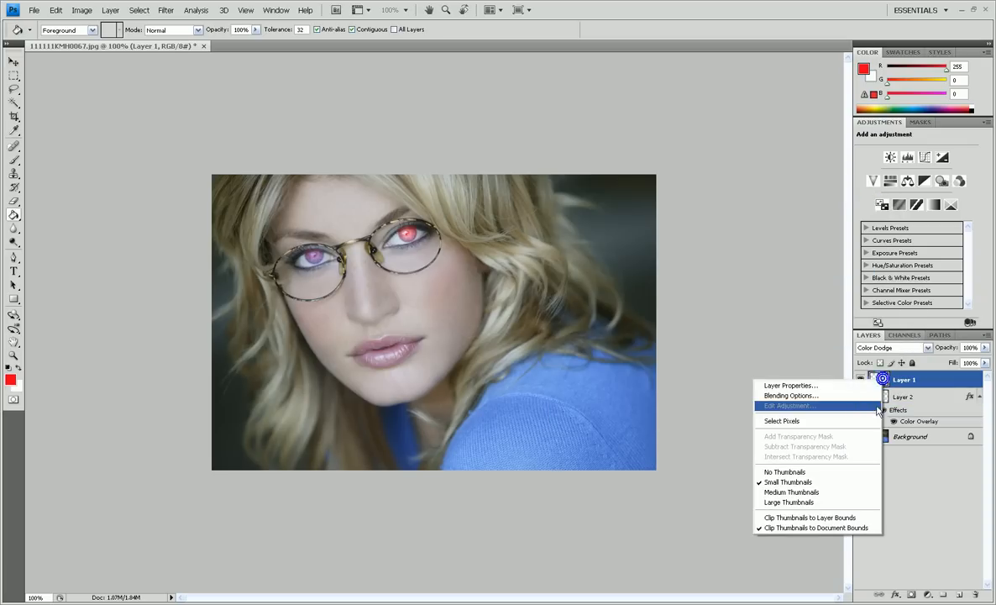
Step: Add a blue 0072ff Color Overlay at lowered opacity to Layer 1 for the second eye
click(789, 395)
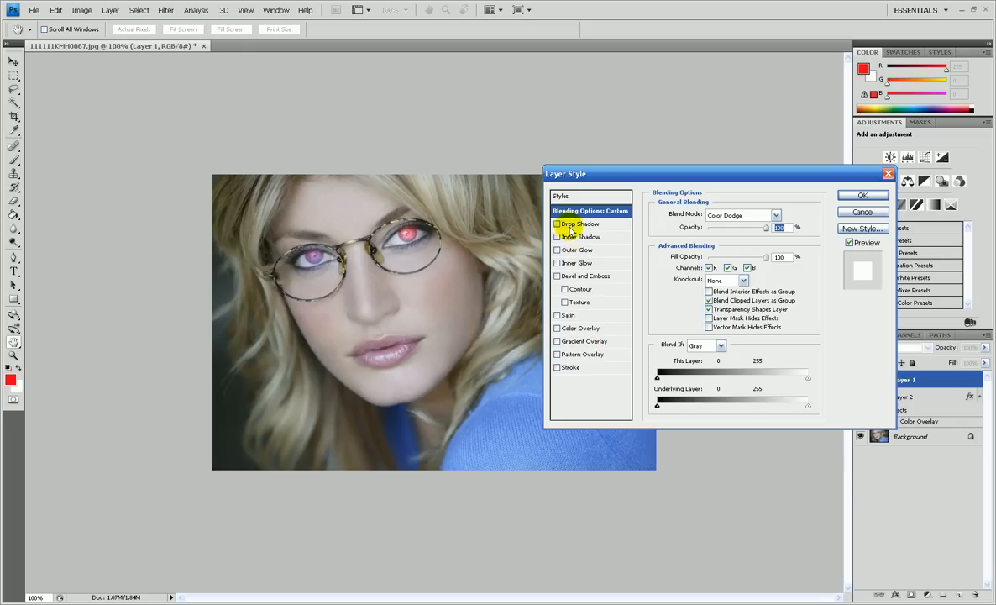
click(583, 327)
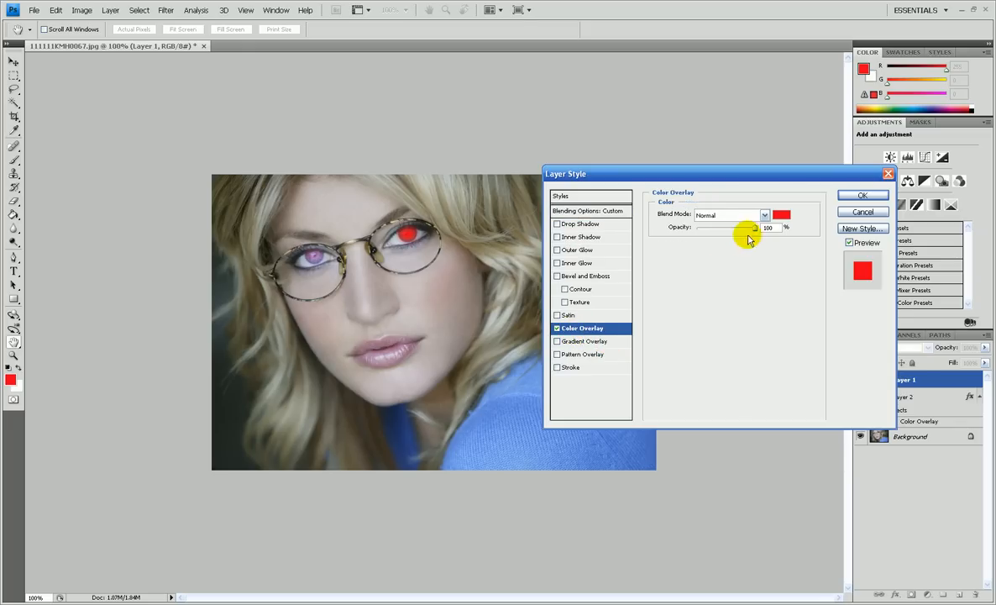
click(779, 215)
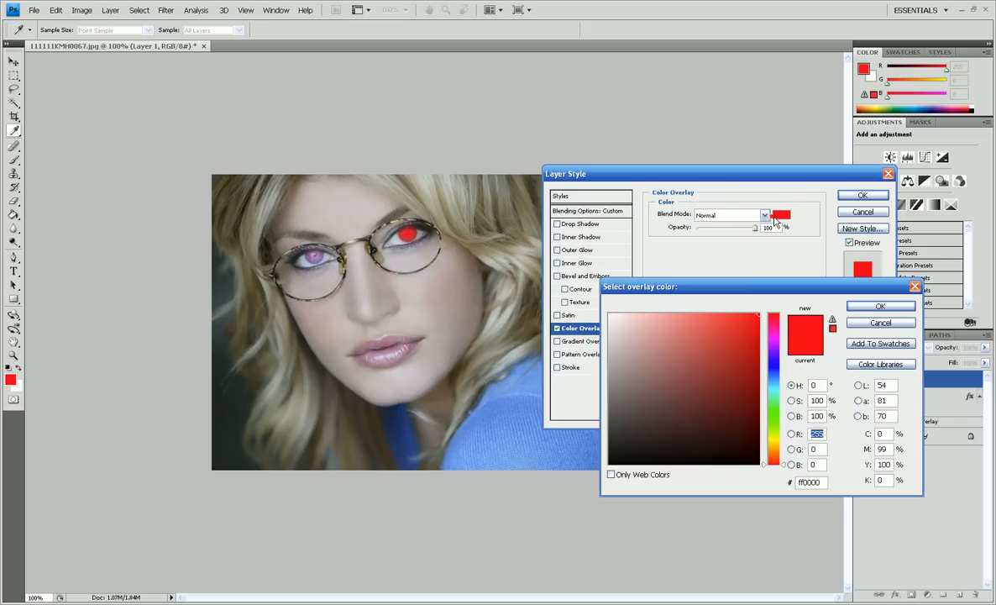
click(927, 386)
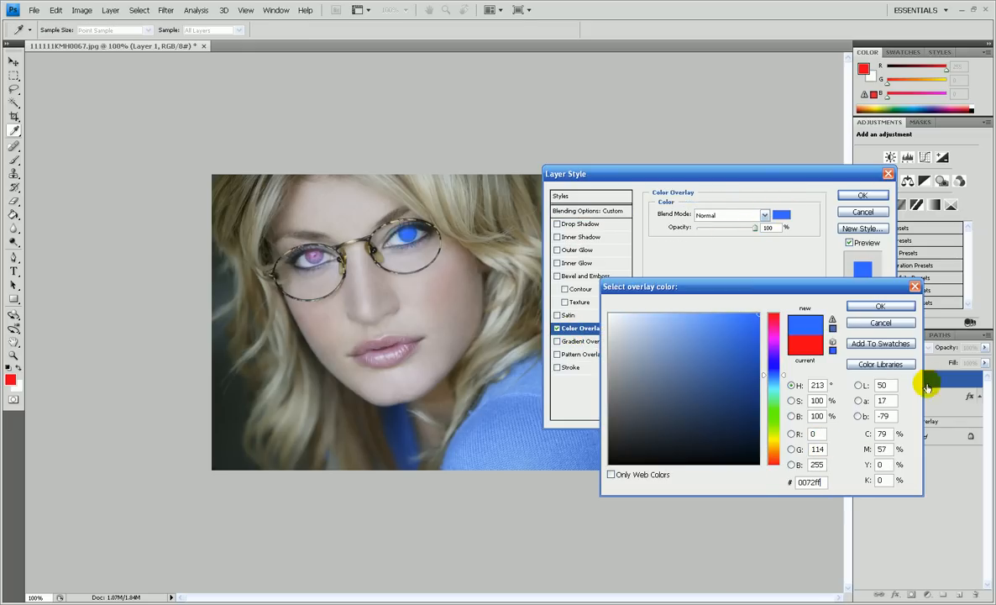
click(880, 305)
text(30)
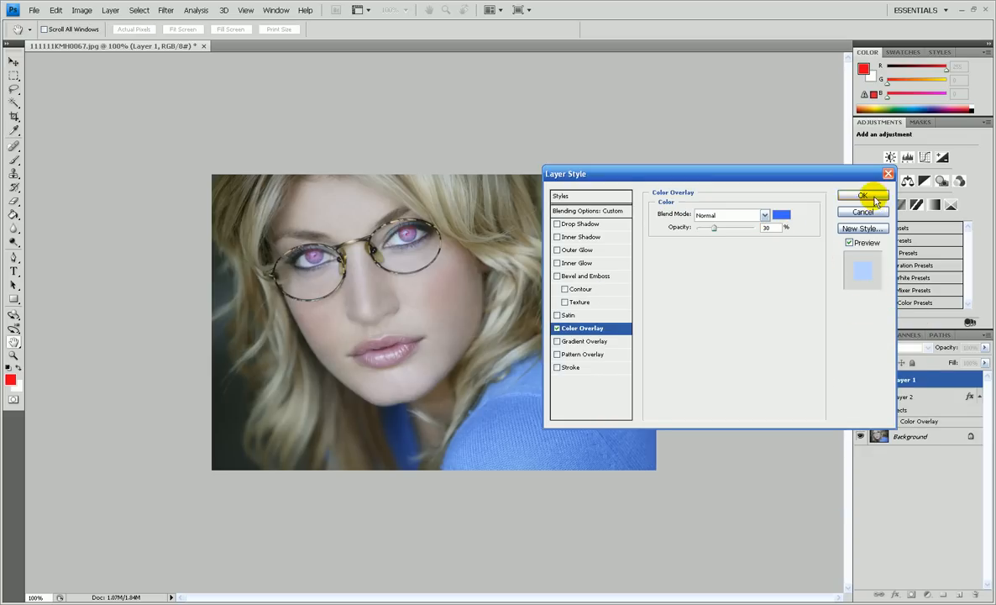
click(864, 195)
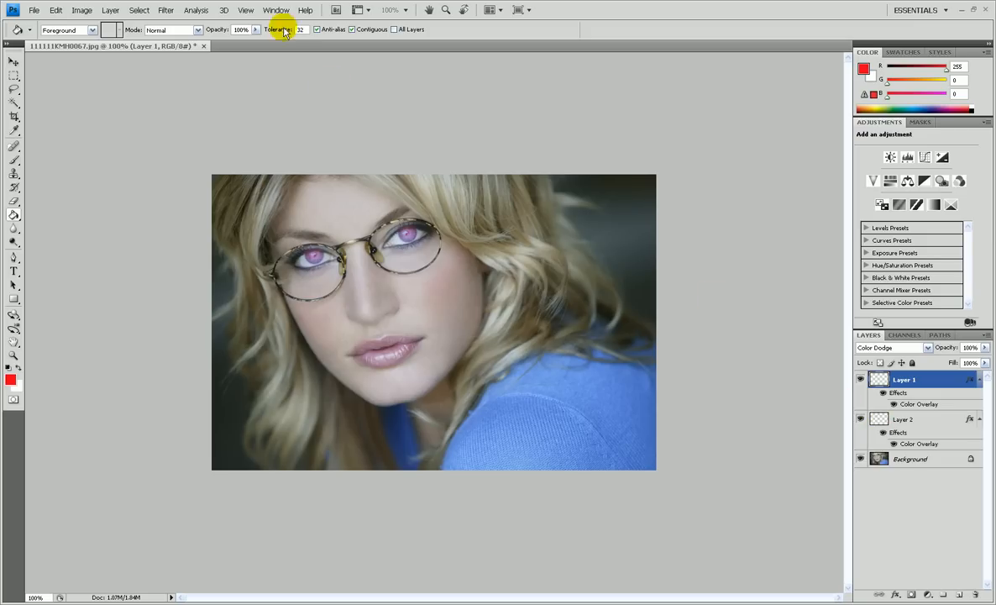
Step: Fit the finished purple-eyed portrait on screen via View > Fit on Screen
click(246, 10)
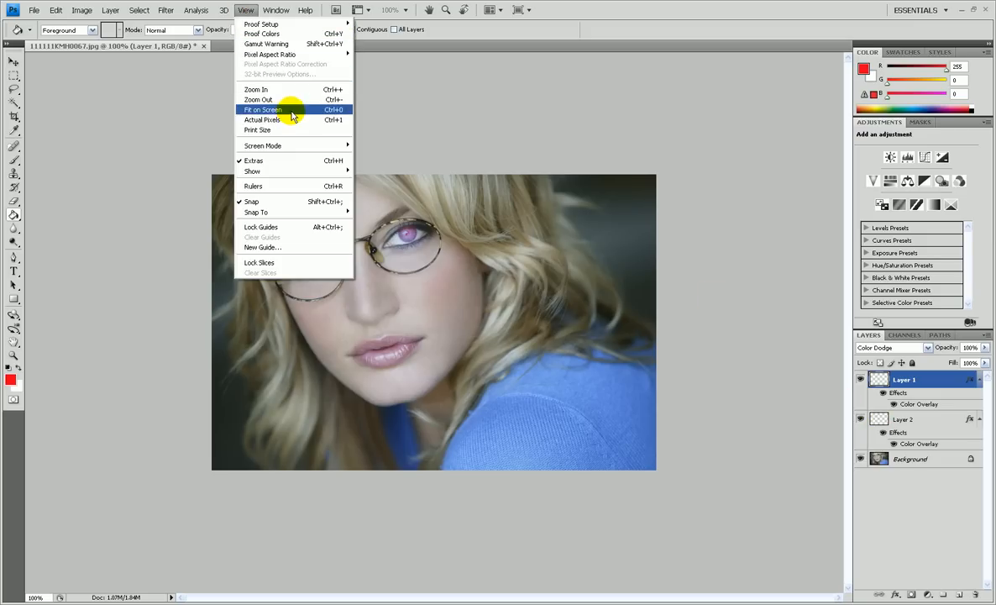
click(262, 109)
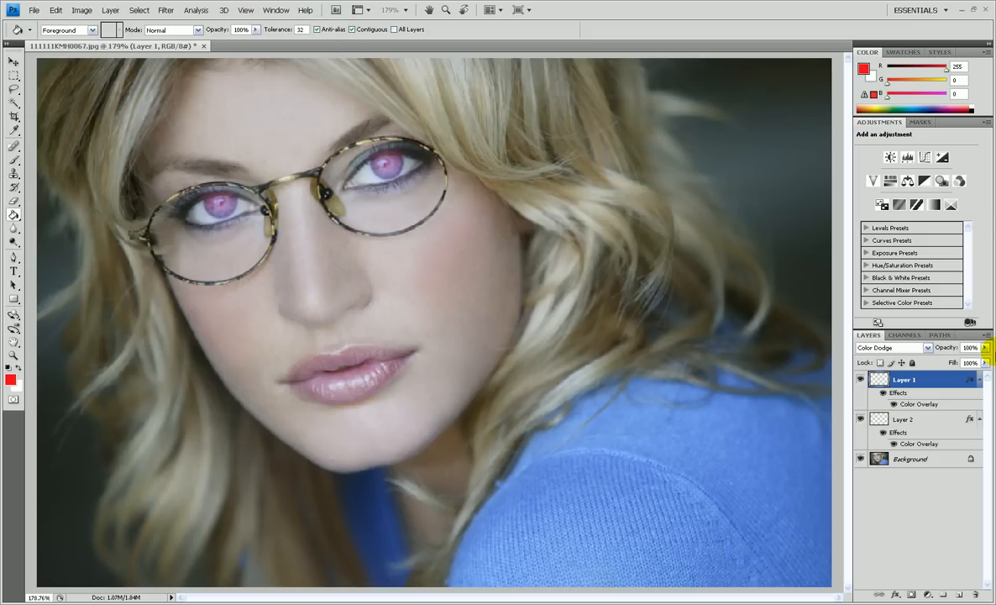